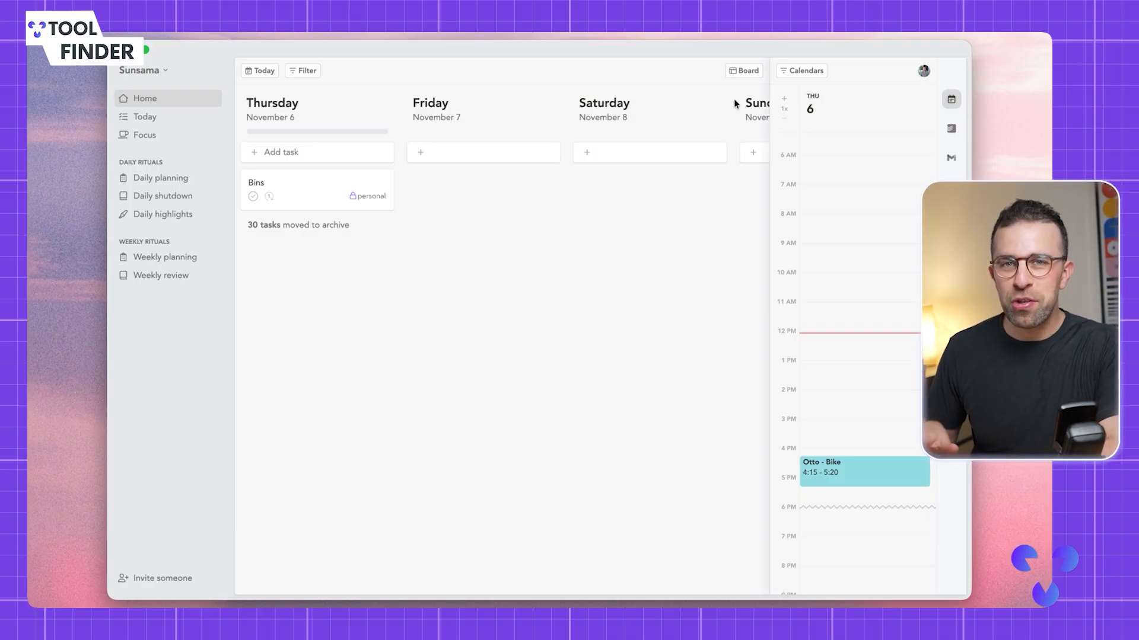
{"action": "mouse_move", "coordinate": [578, 226]}
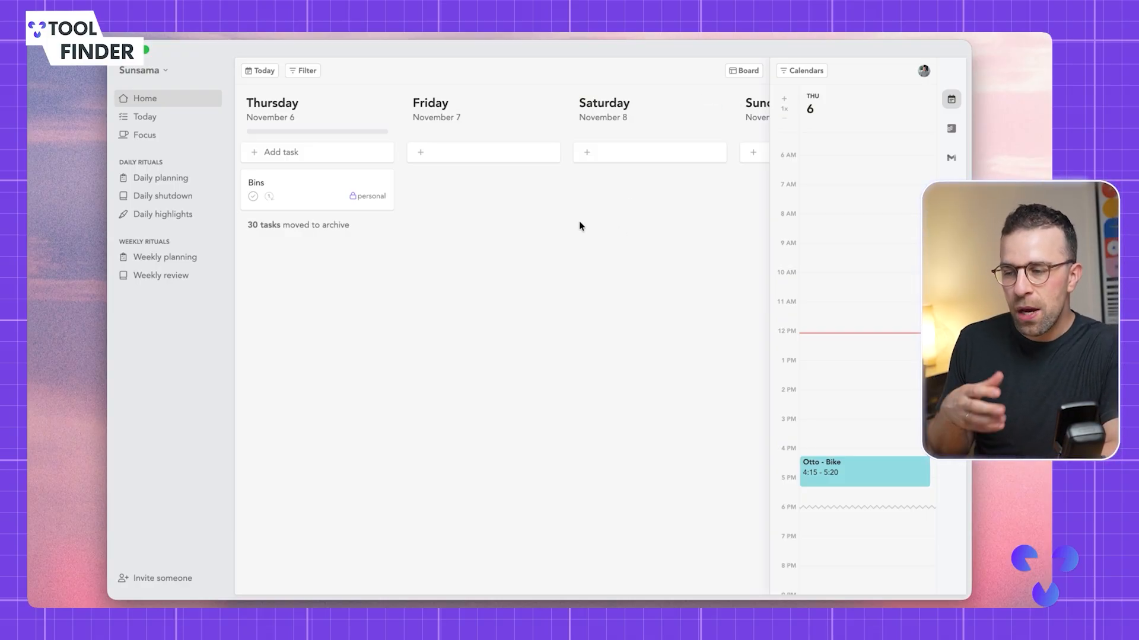
{"action": "mouse_move", "coordinate": [483, 152]}
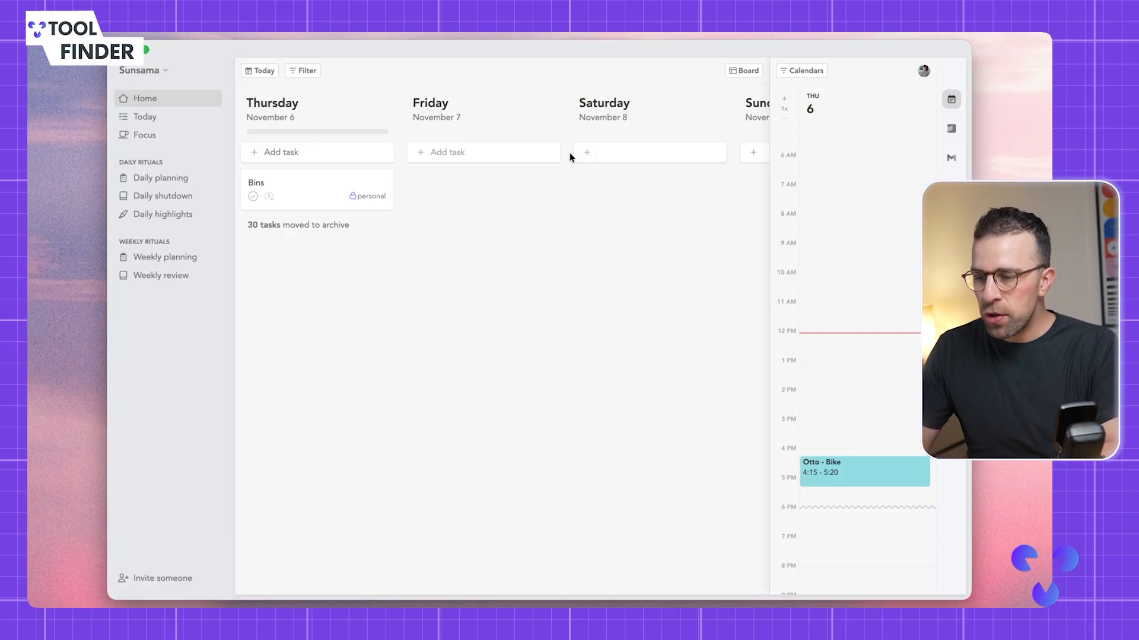
{"action": "mouse_move", "coordinate": [744, 70]}
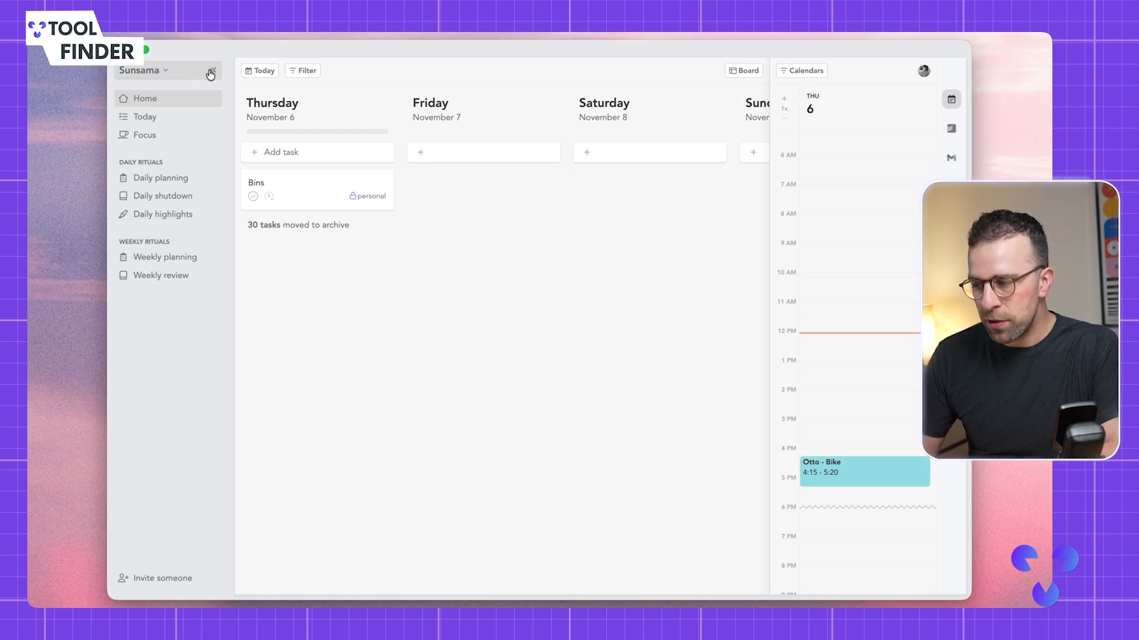
Step: Hide the workspace sidebar, preview the three-day calendar layout, then return to the board
{"action": "left_click", "coordinate": [744, 70]}
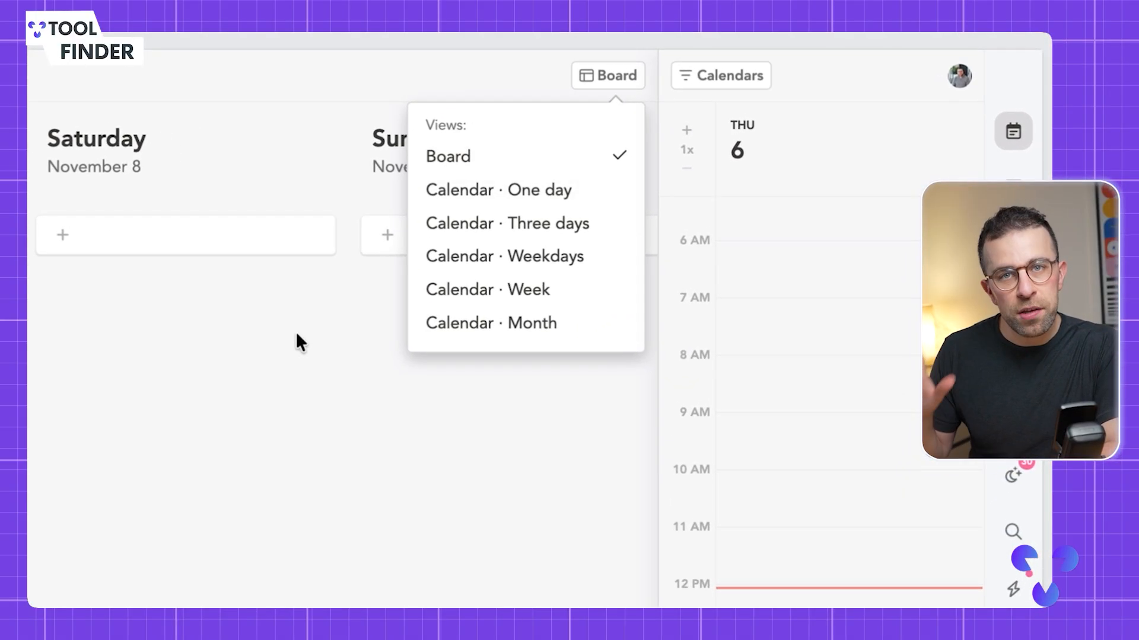
{"action": "mouse_move", "coordinate": [505, 223]}
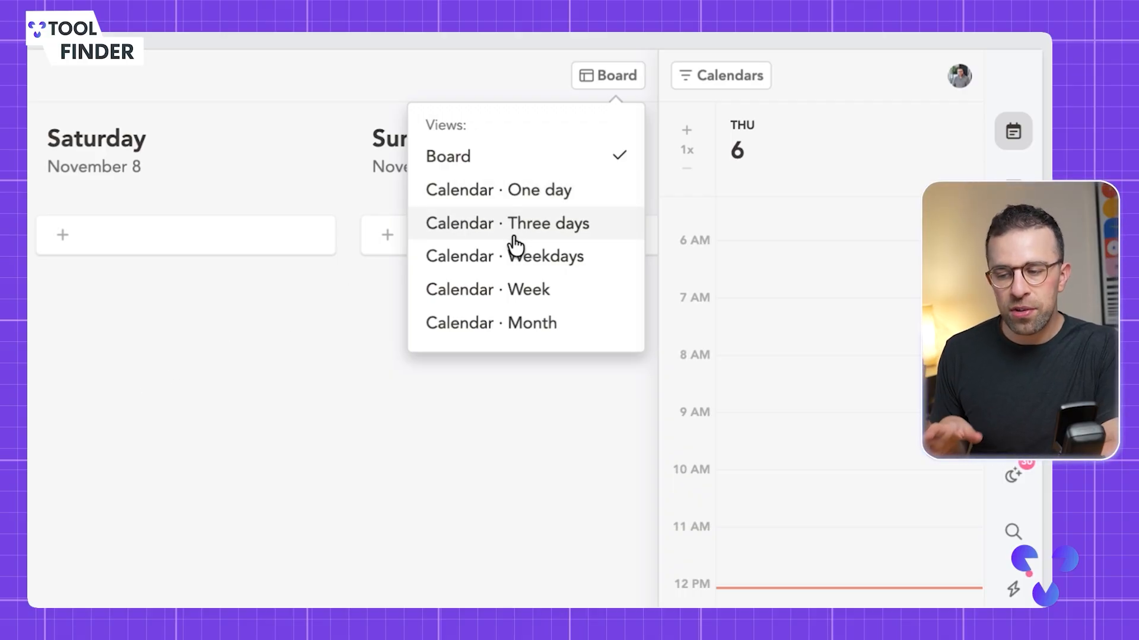
{"action": "left_click", "coordinate": [507, 223]}
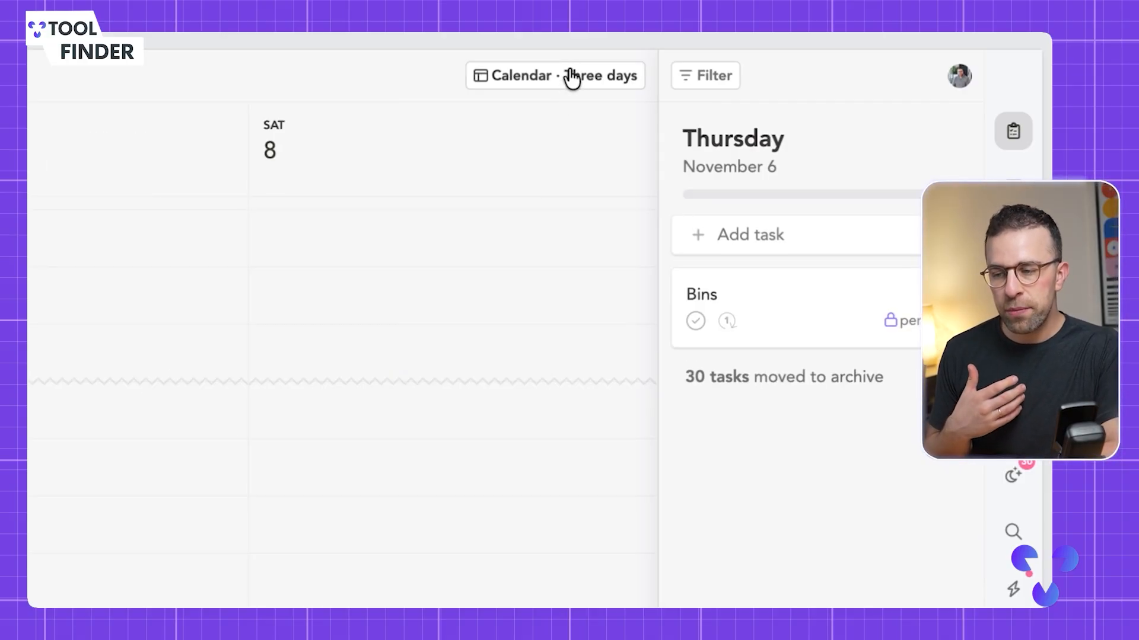
{"action": "left_click", "coordinate": [555, 76]}
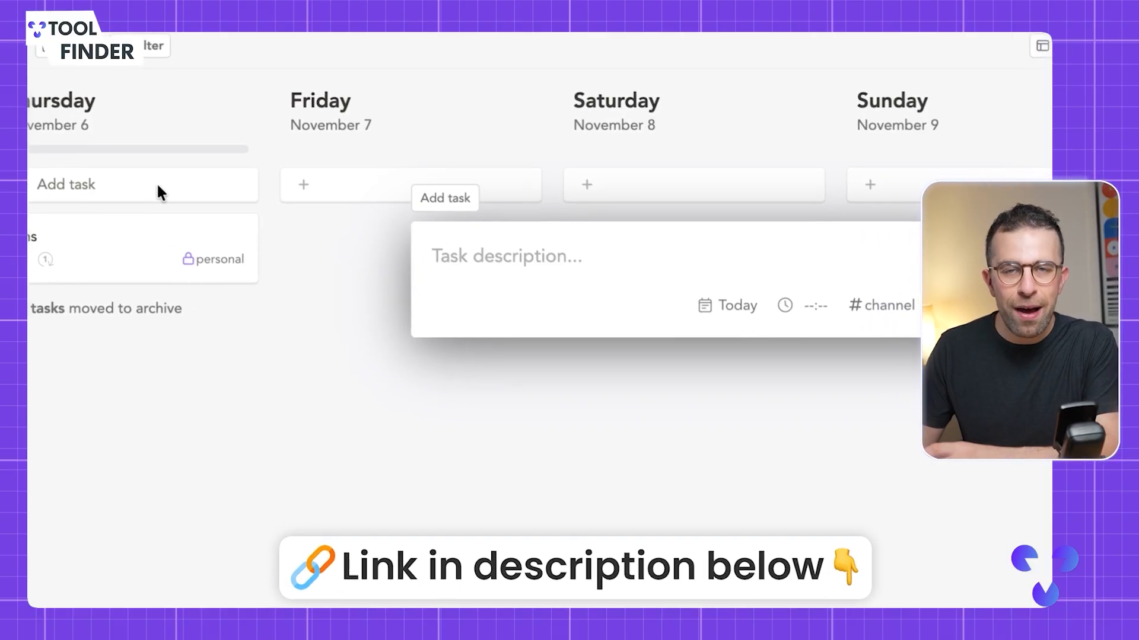
Step: Add 'Film Sunsama Video' with a 1 hr duration to today's list
{"action": "type", "text": "Film Sunsama Video"}
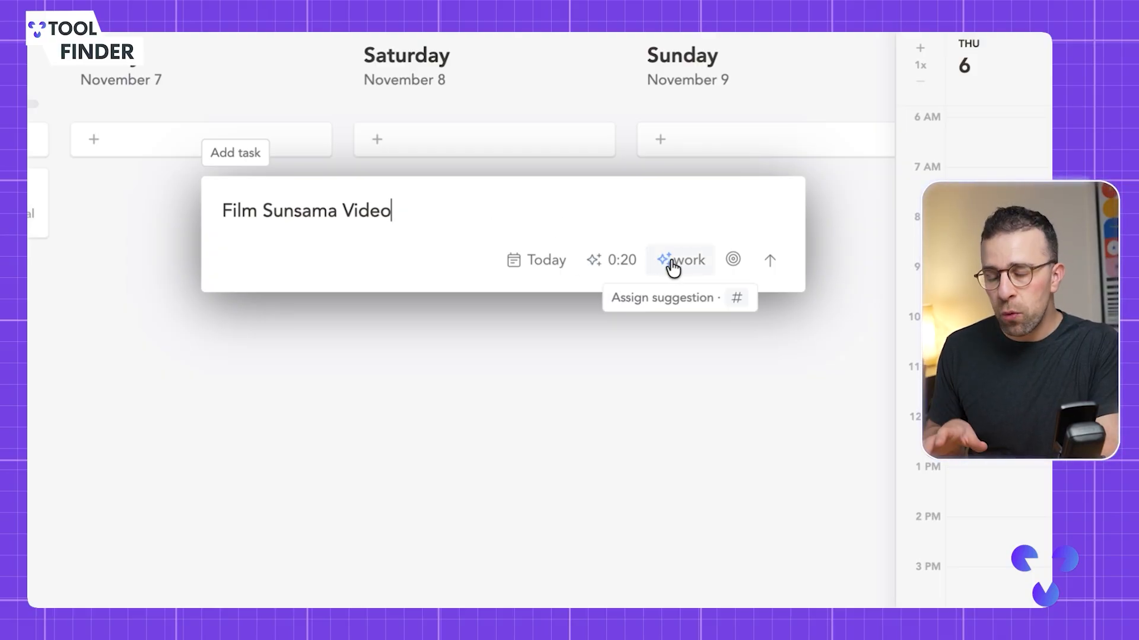
{"action": "left_click", "coordinate": [621, 260]}
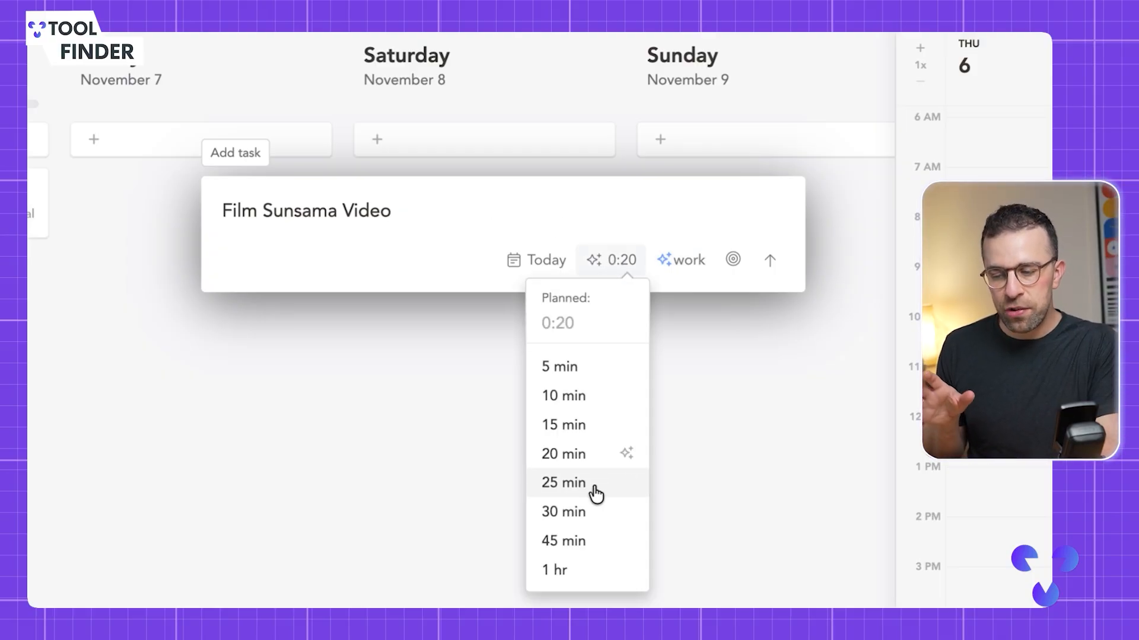
{"action": "left_click", "coordinate": [554, 570]}
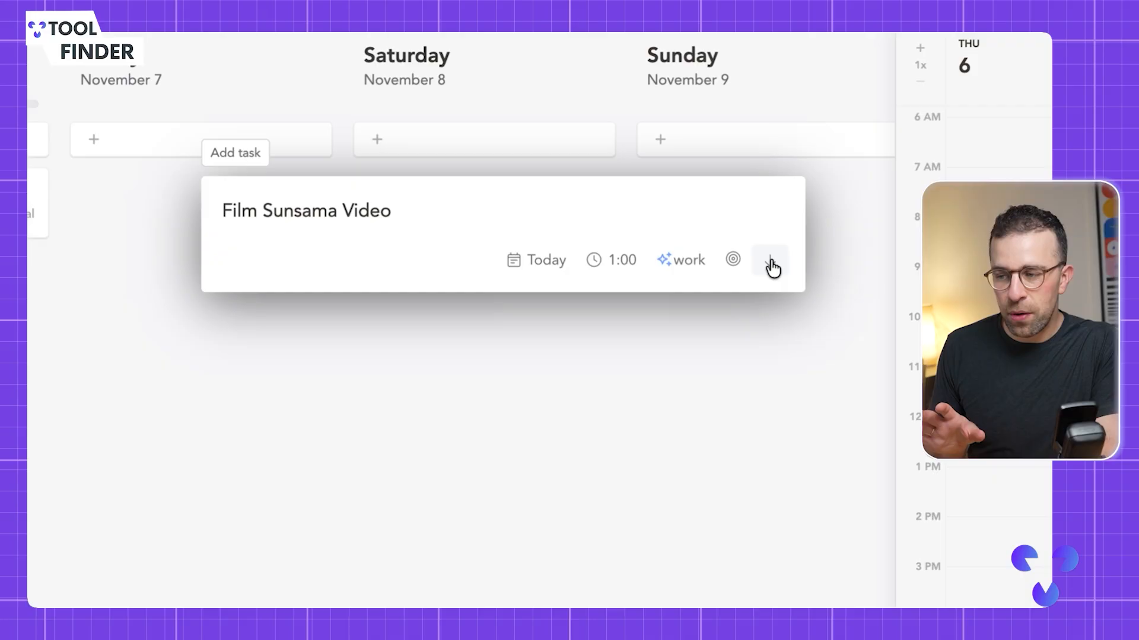
{"action": "left_click", "coordinate": [770, 260]}
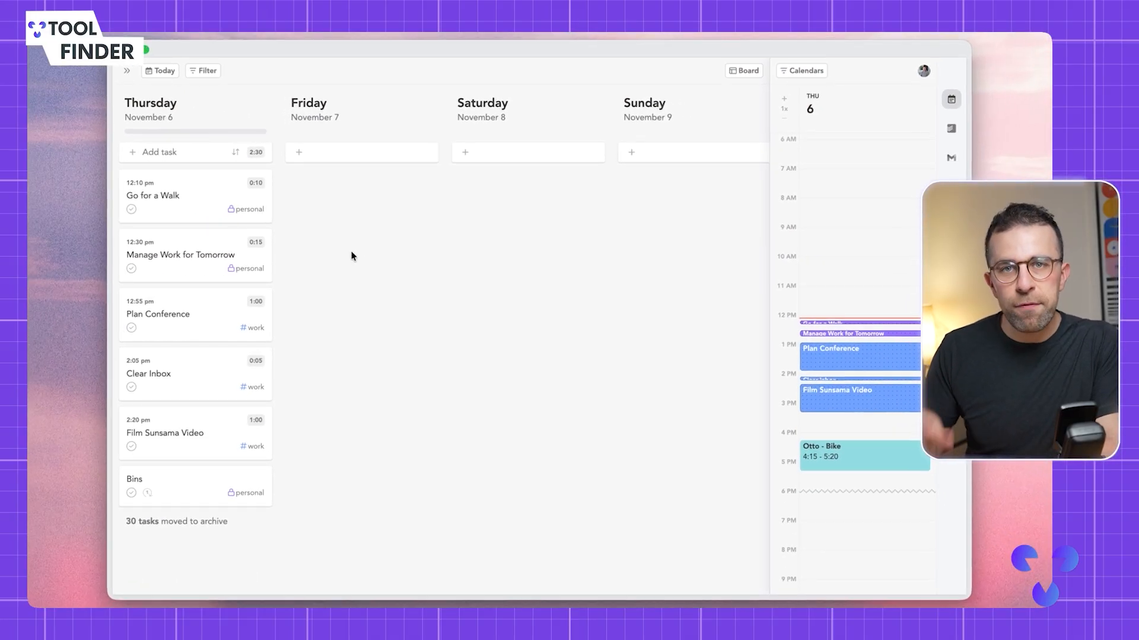
{"action": "mouse_move", "coordinate": [461, 288]}
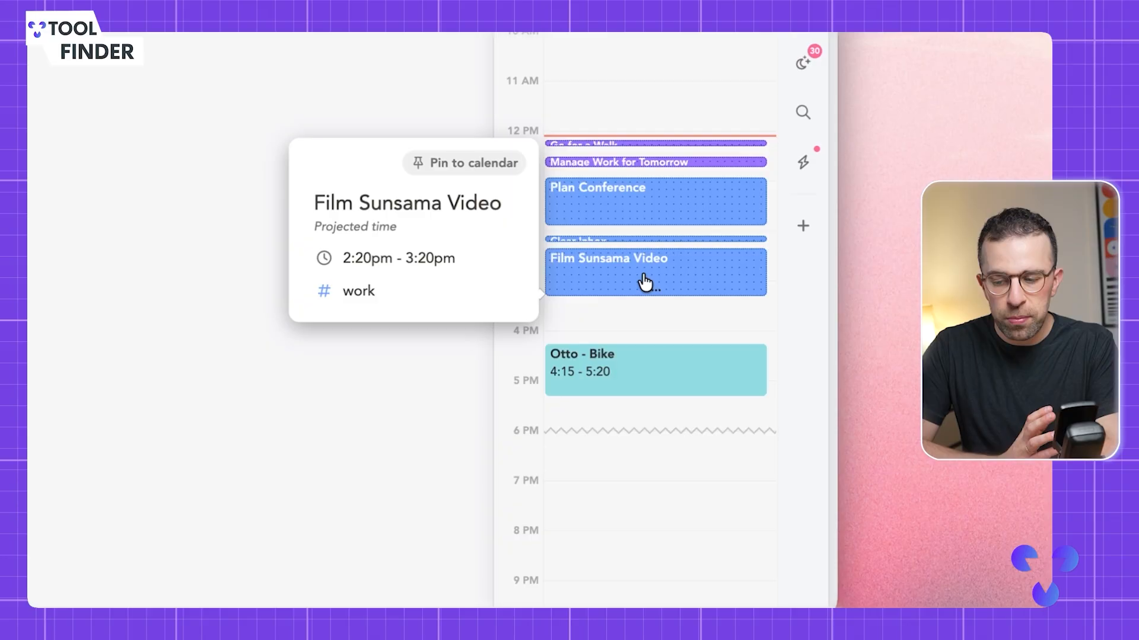
{"action": "mouse_move", "coordinate": [635, 278]}
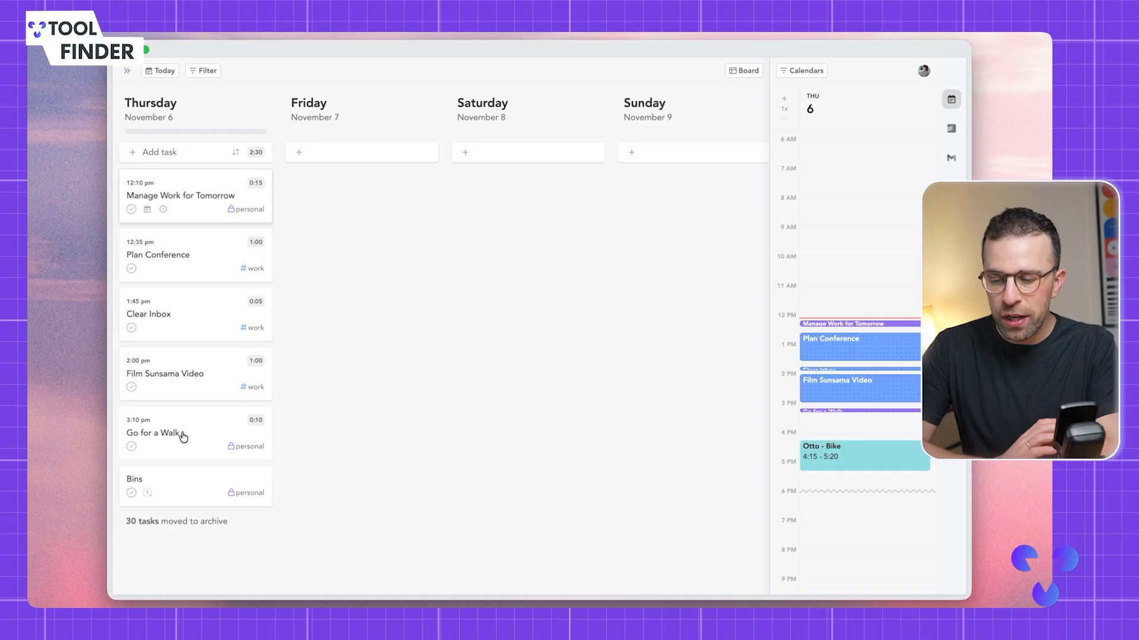
{"action": "mouse_move", "coordinate": [428, 213]}
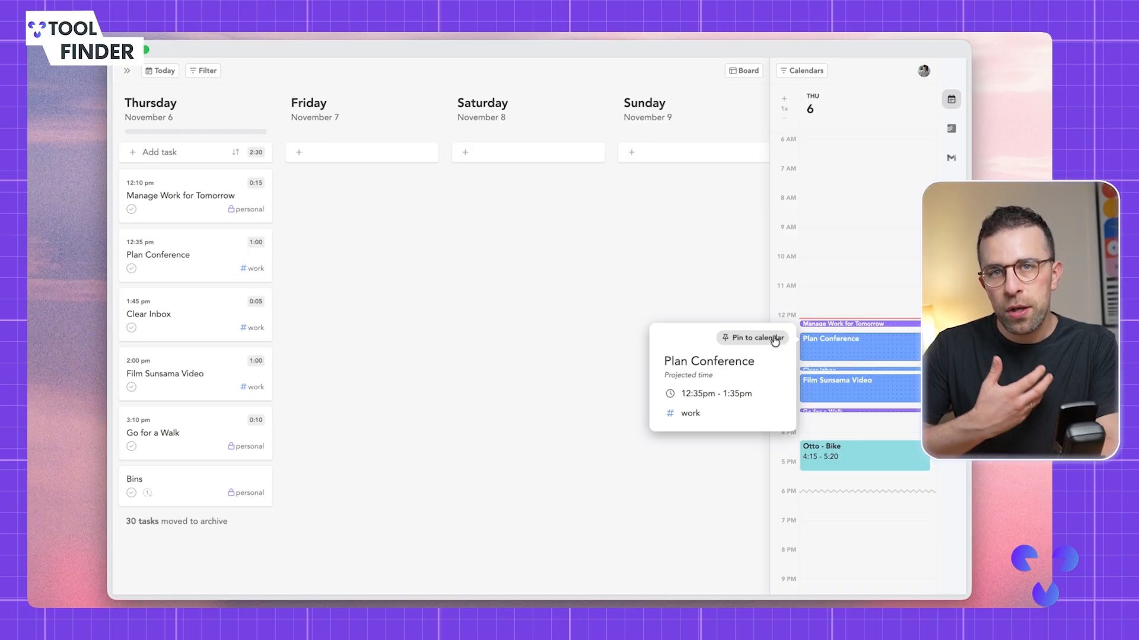
Step: Pin the Plan Conference task to the calendar at 12:35 pm
{"action": "left_click", "coordinate": [752, 337]}
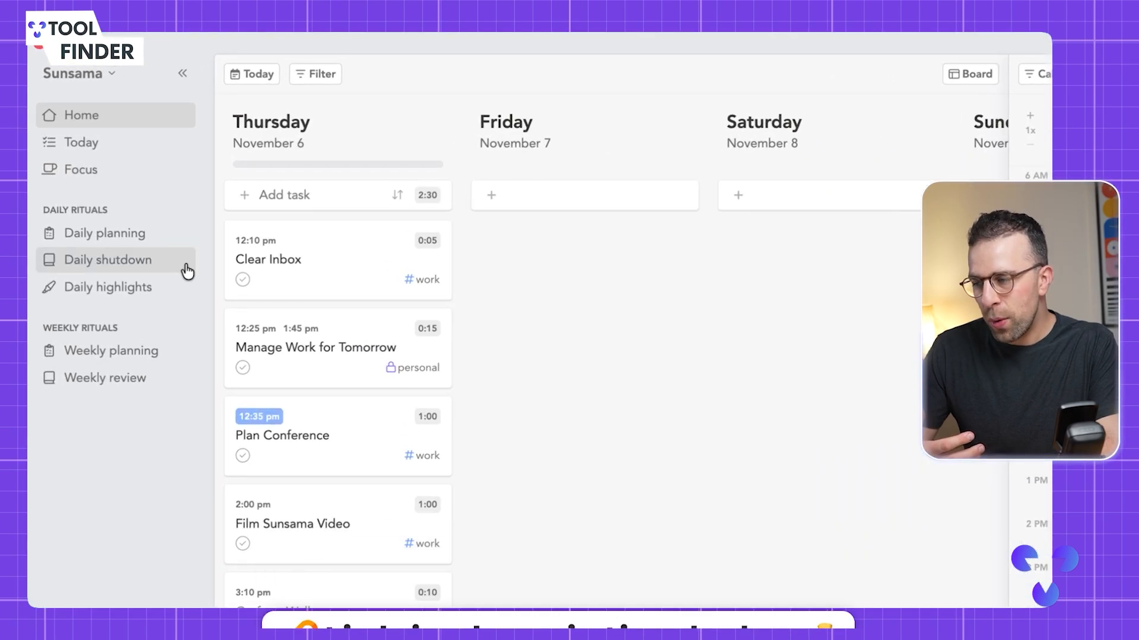
{"action": "left_click", "coordinate": [80, 72]}
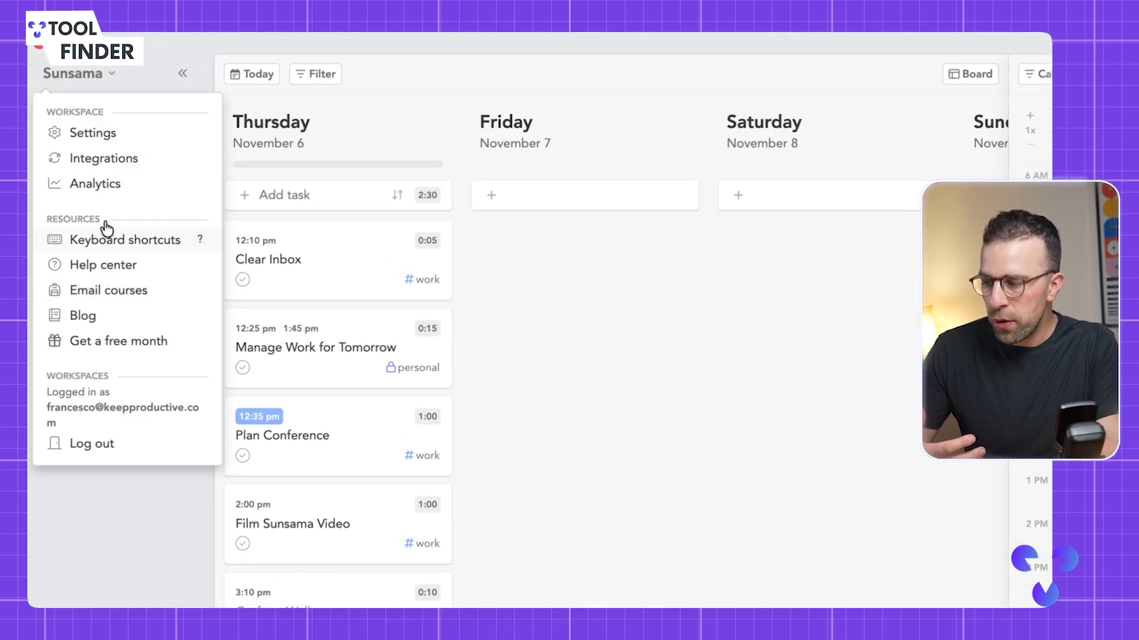
{"action": "left_click", "coordinate": [93, 132]}
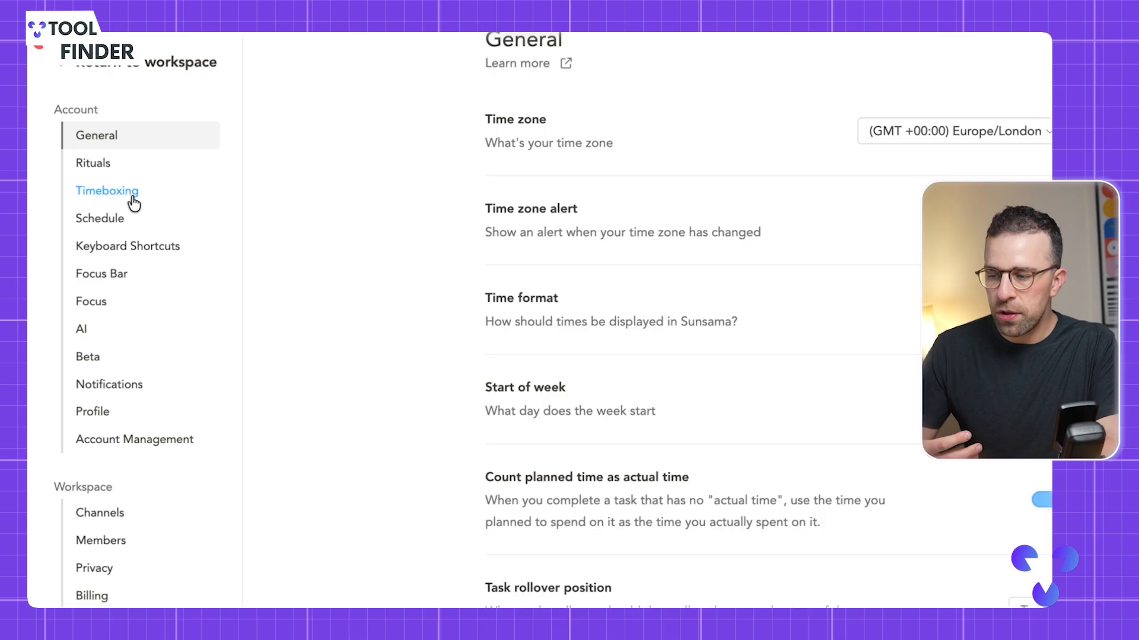
{"action": "left_click", "coordinate": [106, 190]}
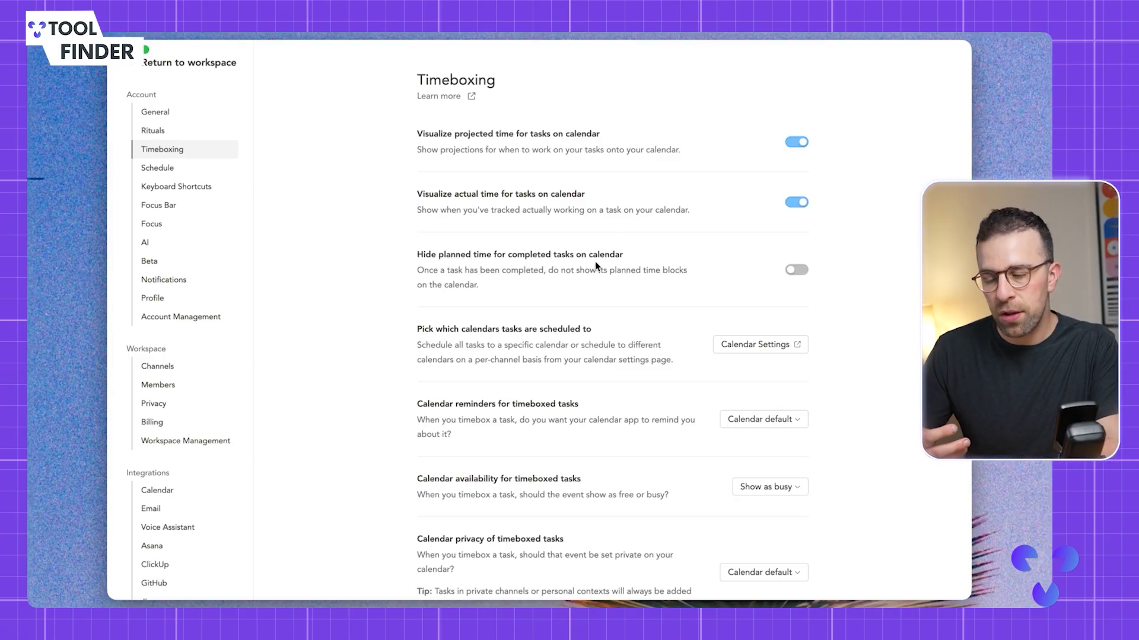
{"action": "scroll", "scroll_direction": "down", "scroll_amount": 3}
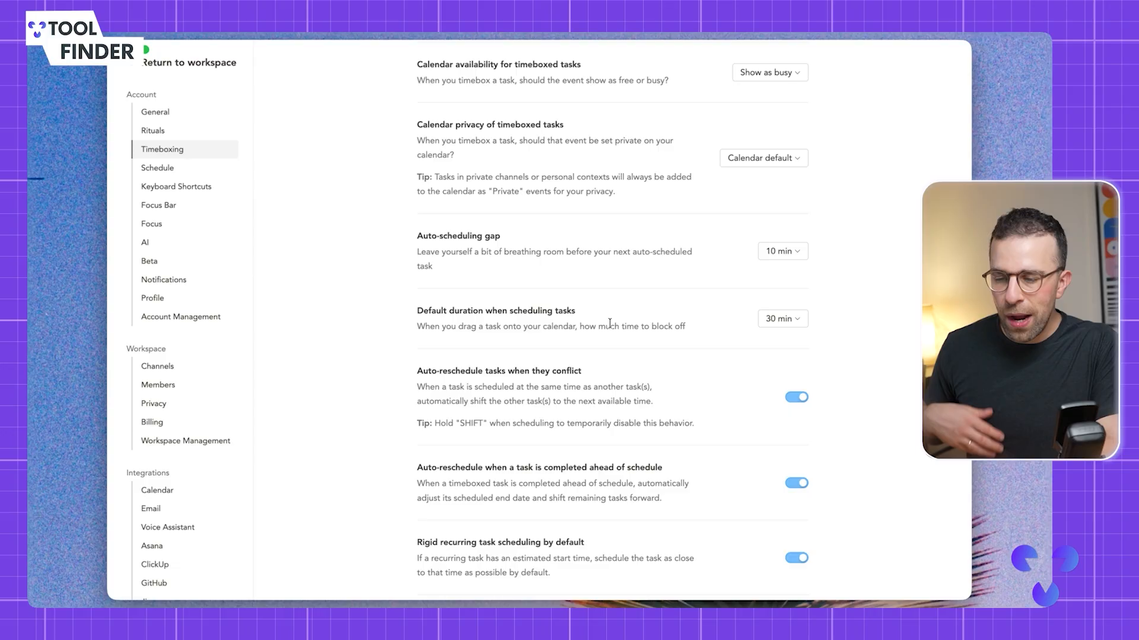
{"action": "scroll", "scroll_direction": "down", "scroll_amount": 3}
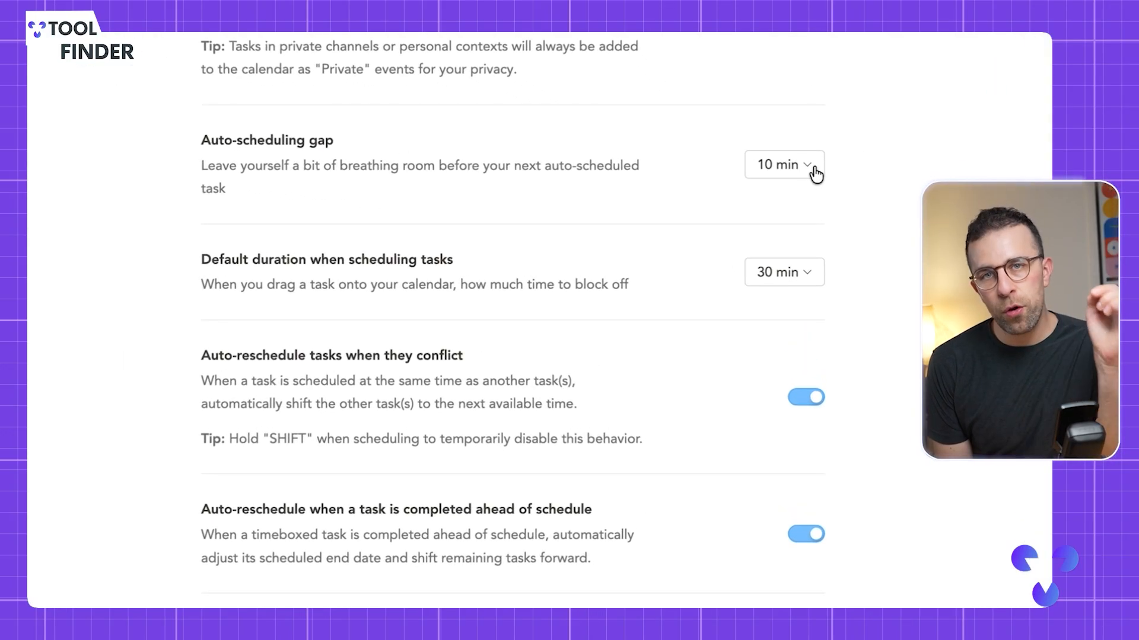
{"action": "left_click", "coordinate": [783, 164]}
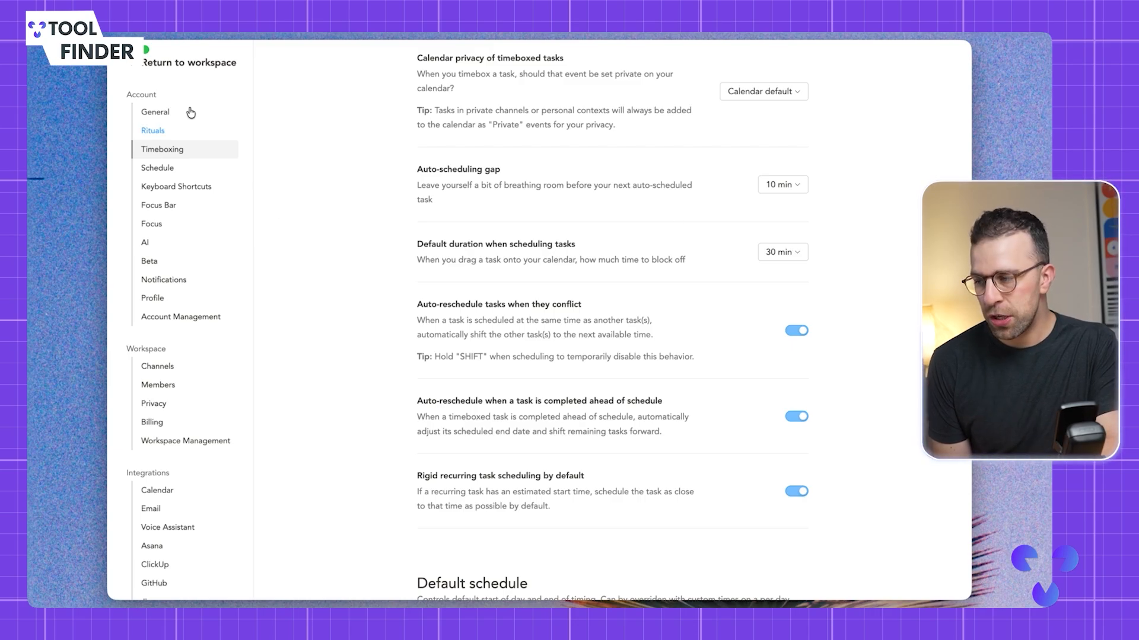
{"action": "left_click", "coordinate": [189, 62]}
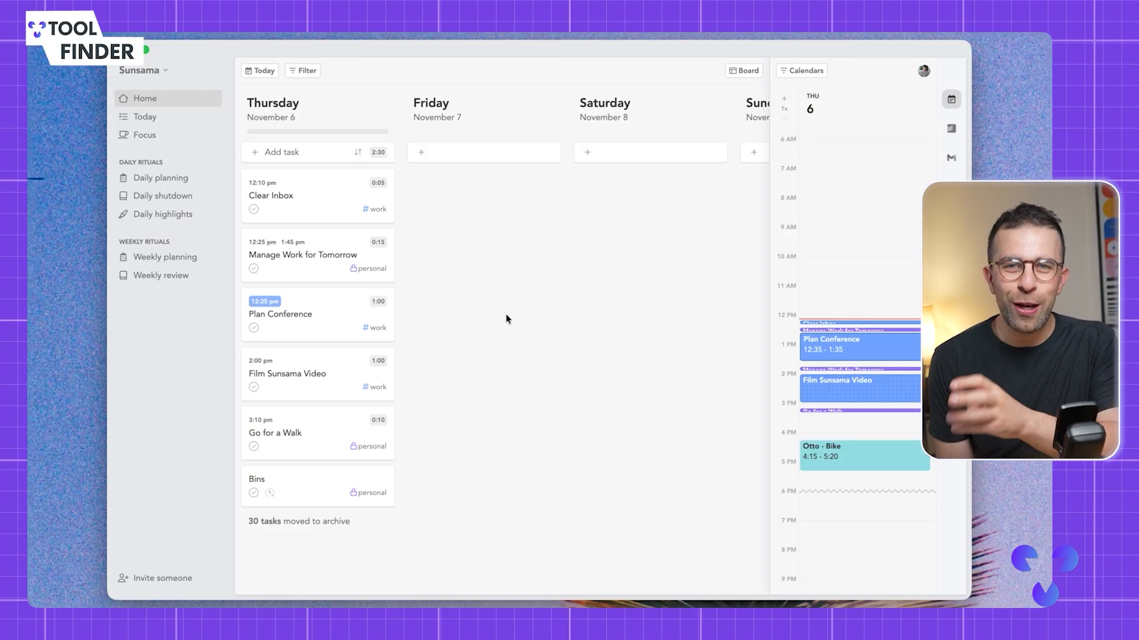
Step: Open the daily planning ritual and pick 3:30 PM as the shutdown time
{"action": "left_click", "coordinate": [161, 177]}
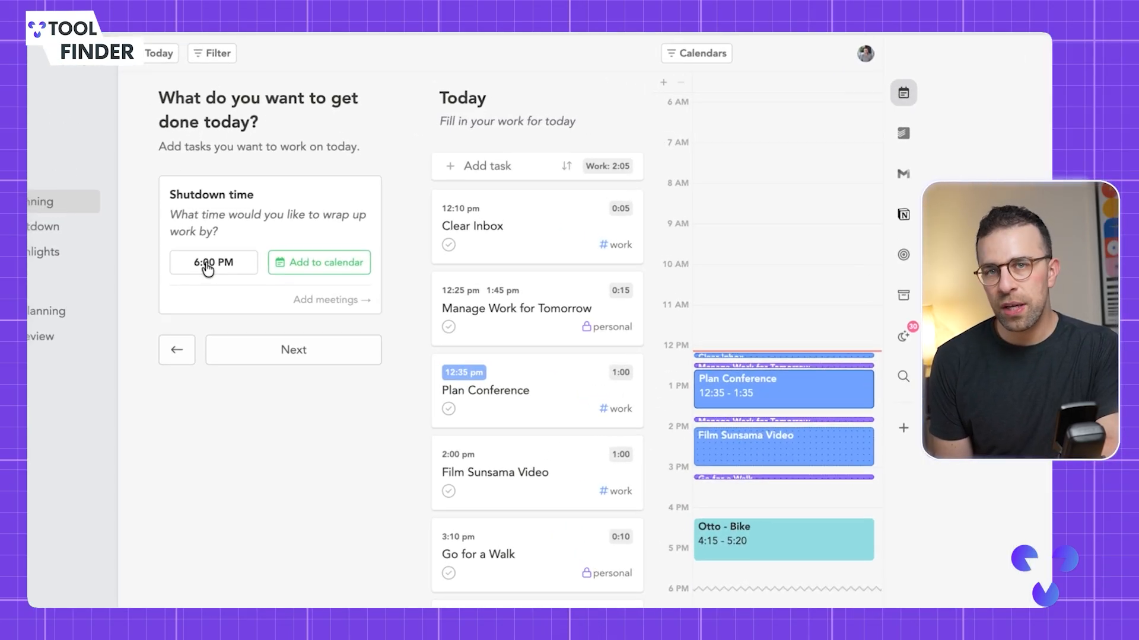
{"action": "left_click", "coordinate": [213, 262]}
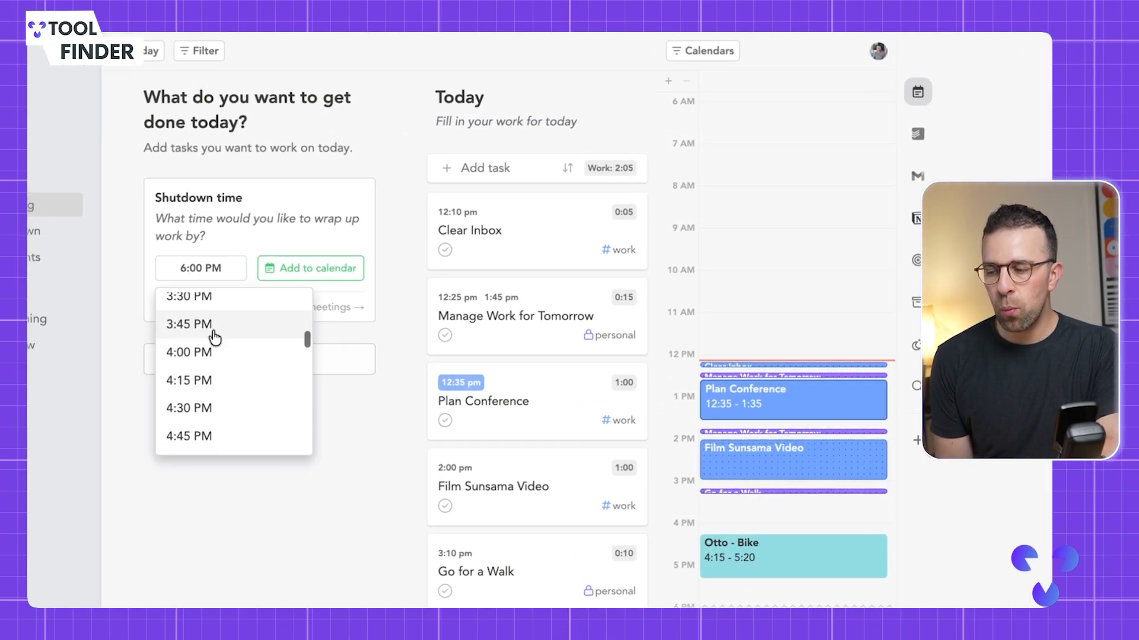
{"action": "left_click", "coordinate": [187, 298]}
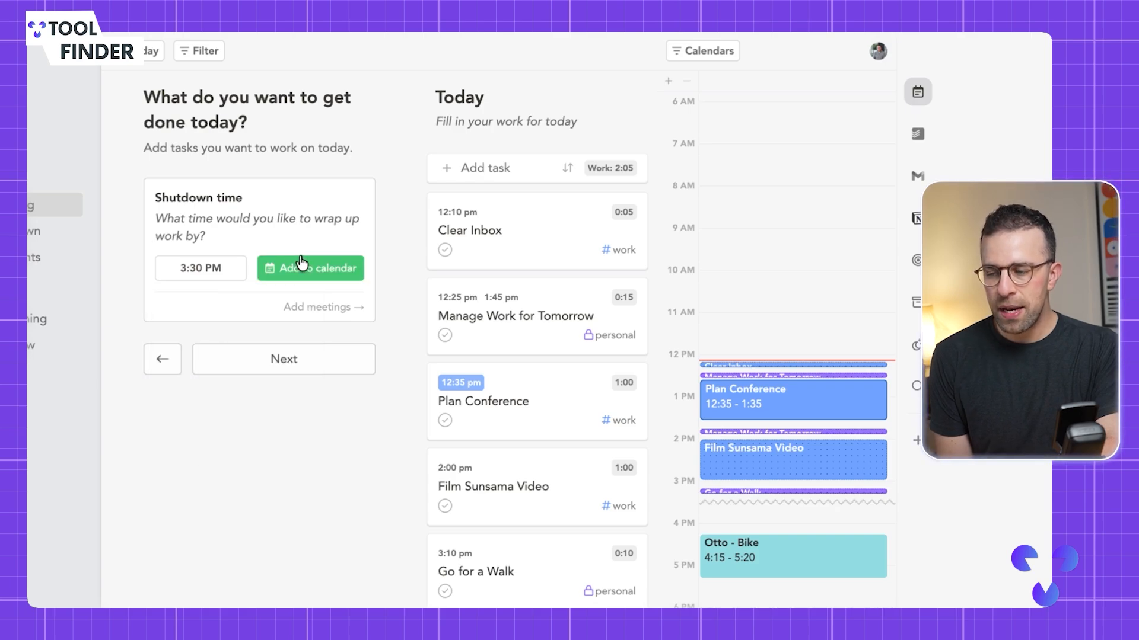
{"action": "mouse_move", "coordinate": [693, 476]}
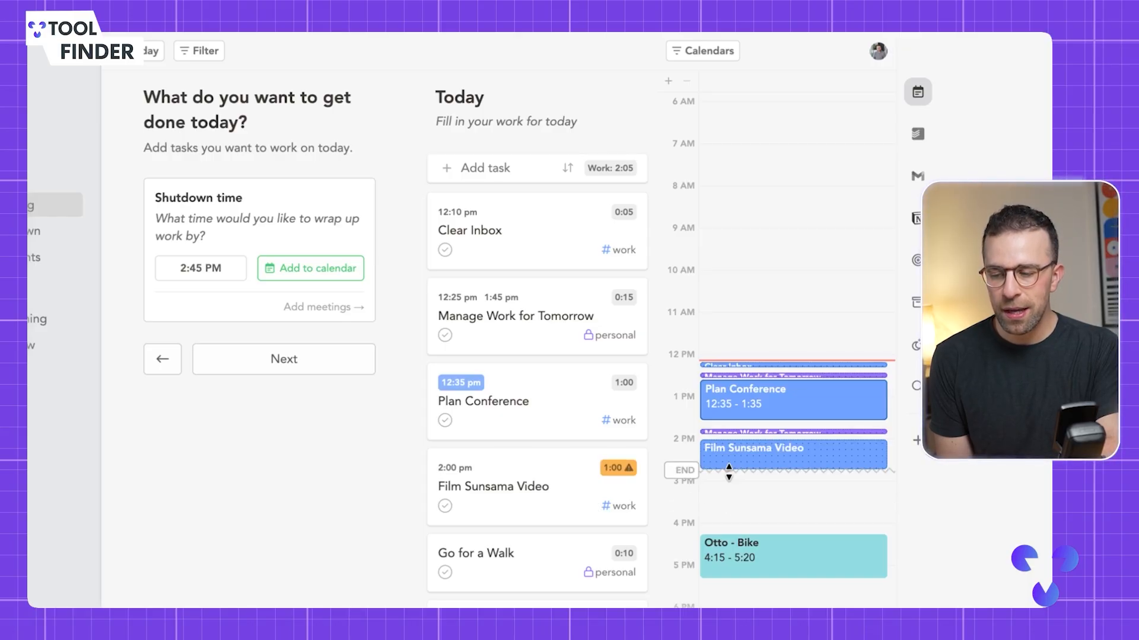
{"action": "mouse_move", "coordinate": [617, 467]}
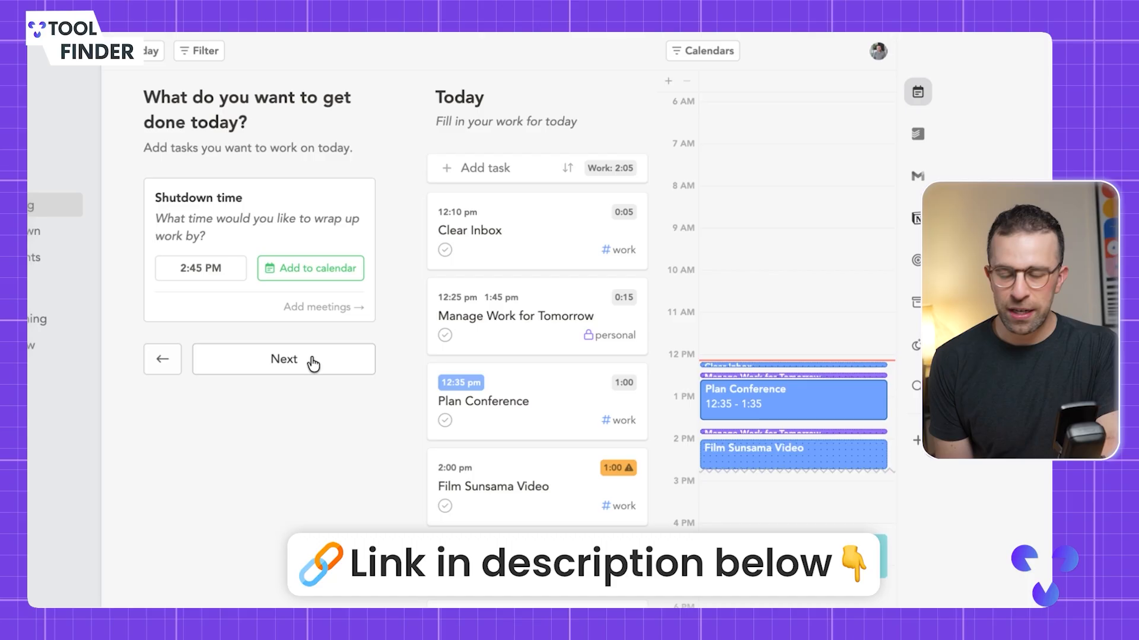
Step: Defer Film Sunsama Video and Bins to tomorrow, then reach the finalize step
{"action": "left_click", "coordinate": [284, 358]}
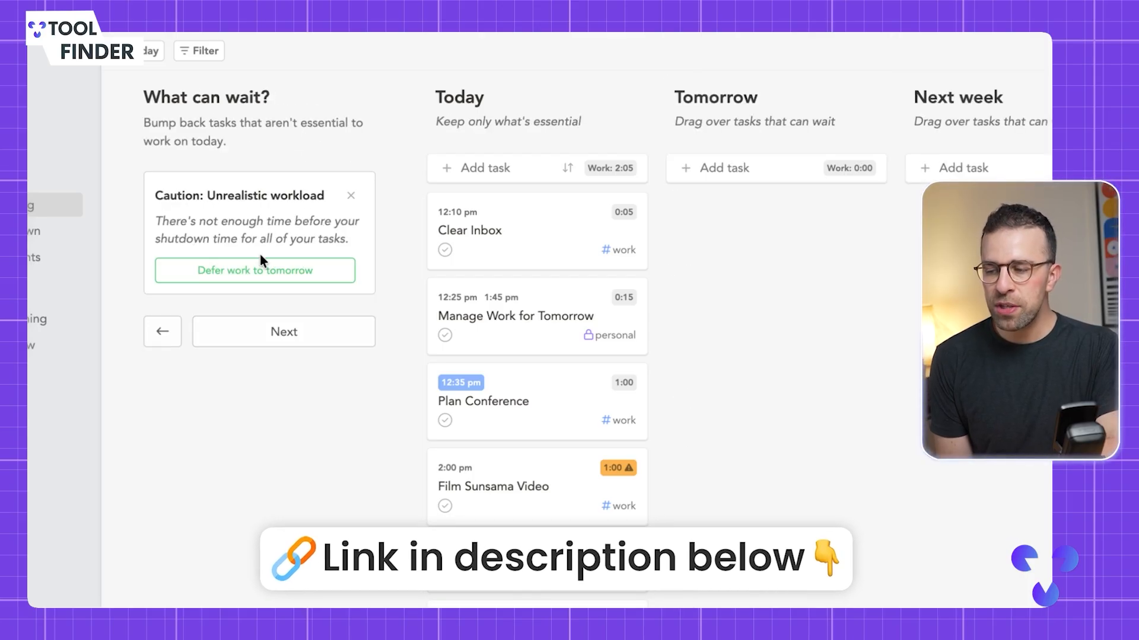
{"action": "mouse_move", "coordinate": [274, 256]}
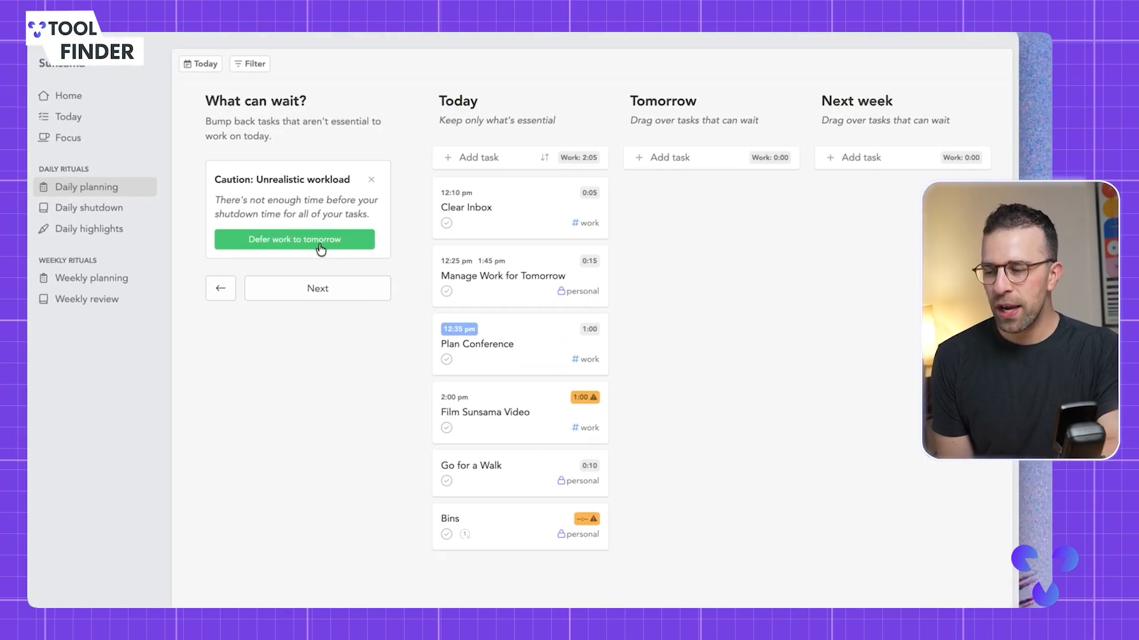
{"action": "left_click", "coordinate": [294, 240]}
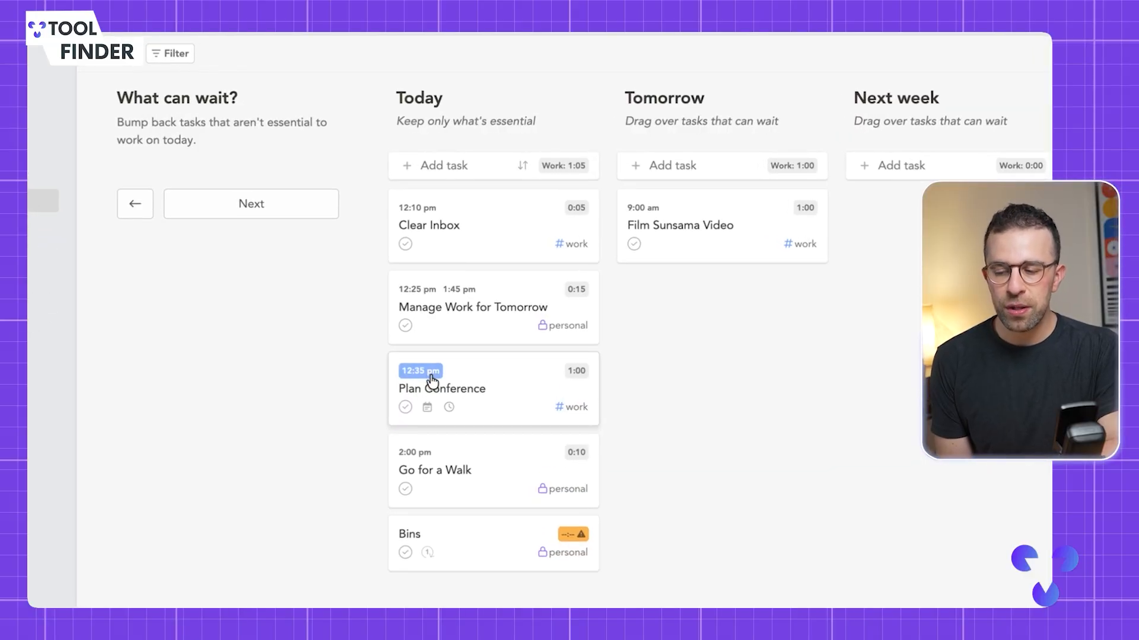
{"action": "mouse_move", "coordinate": [477, 544]}
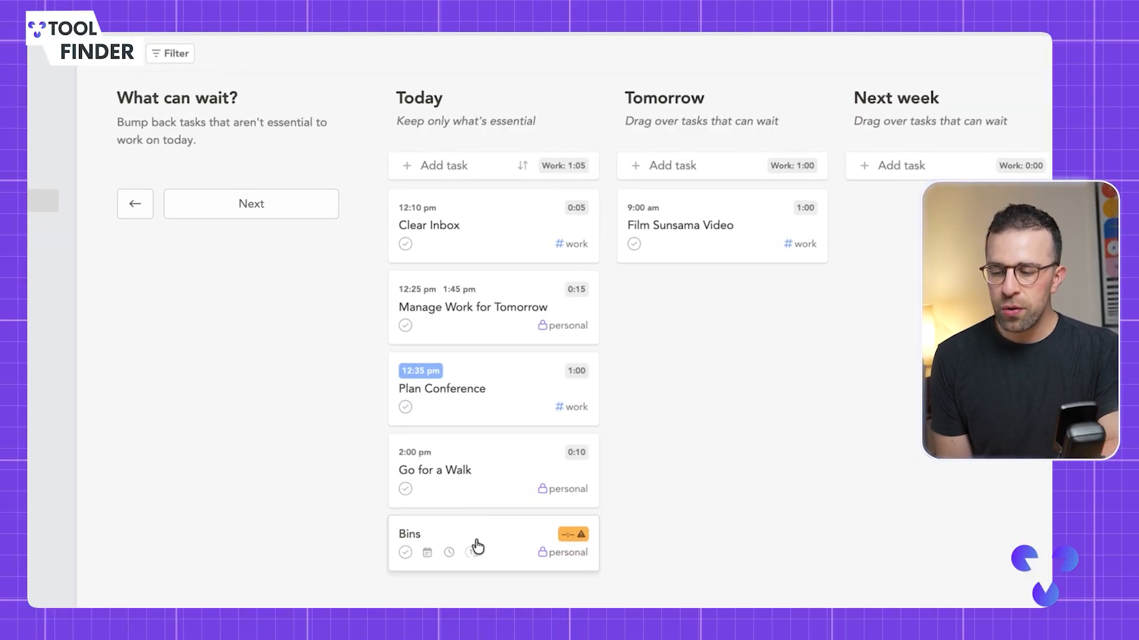
{"action": "left_click_drag", "start_coordinate": [492, 543], "coordinate": [721, 298]}
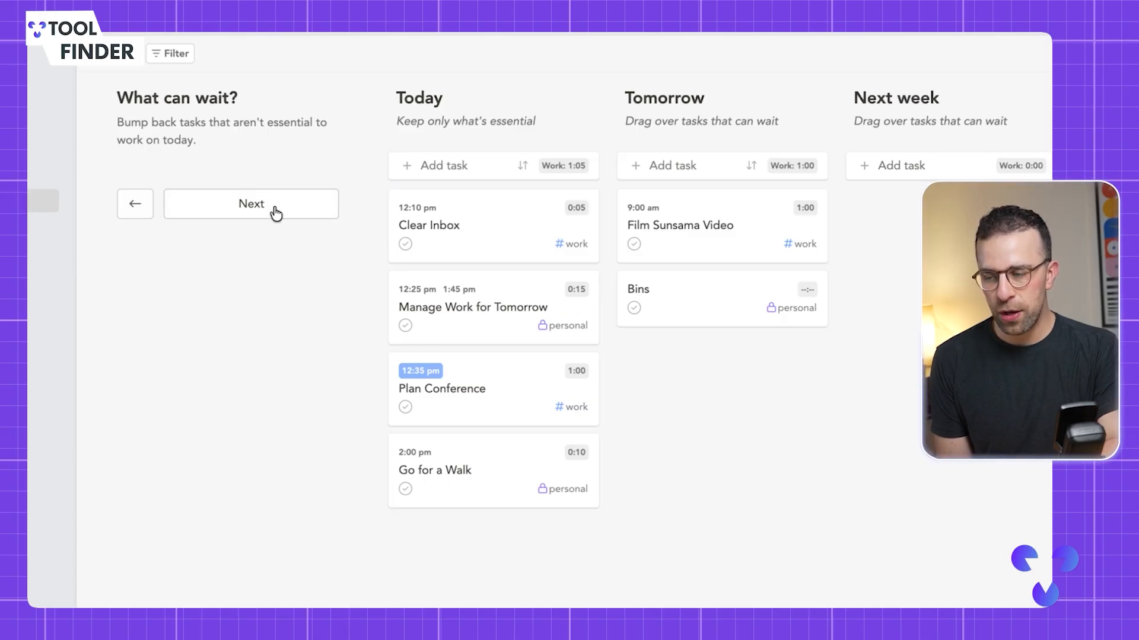
{"action": "left_click", "coordinate": [250, 204]}
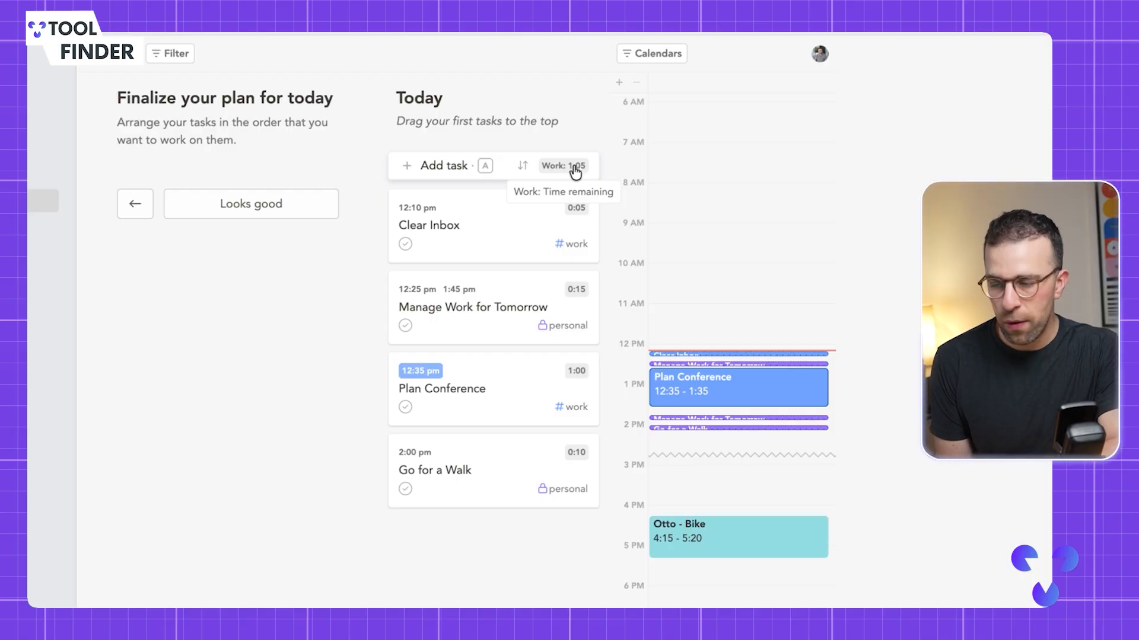
Step: Accept today's task order to show the Clear Inbox and Plan Conference summary
{"action": "left_click", "coordinate": [250, 203]}
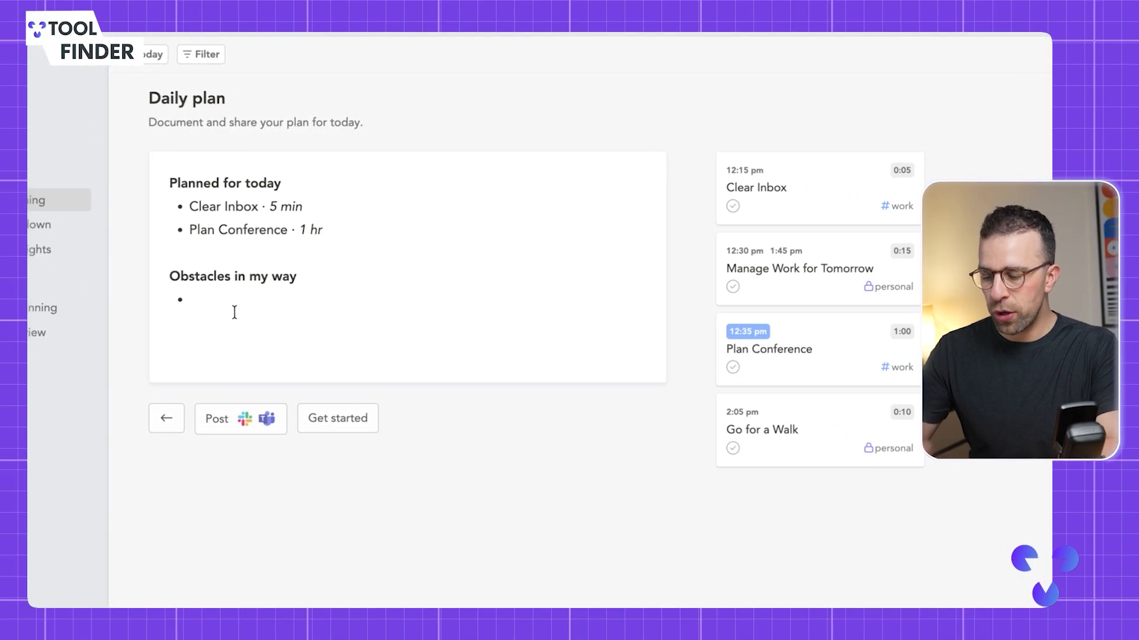
Step: Type the obstacle 'I found planning the conf' under Obstacles in my way
{"action": "type", "text": "I found"}
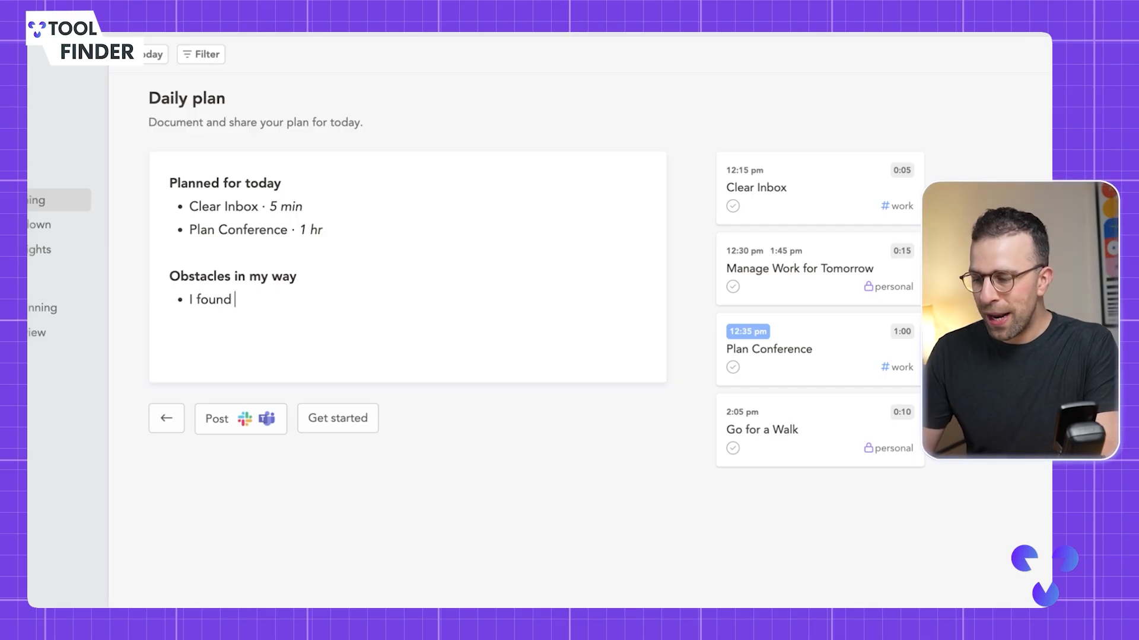
{"action": "type", "text": "planning the conf"}
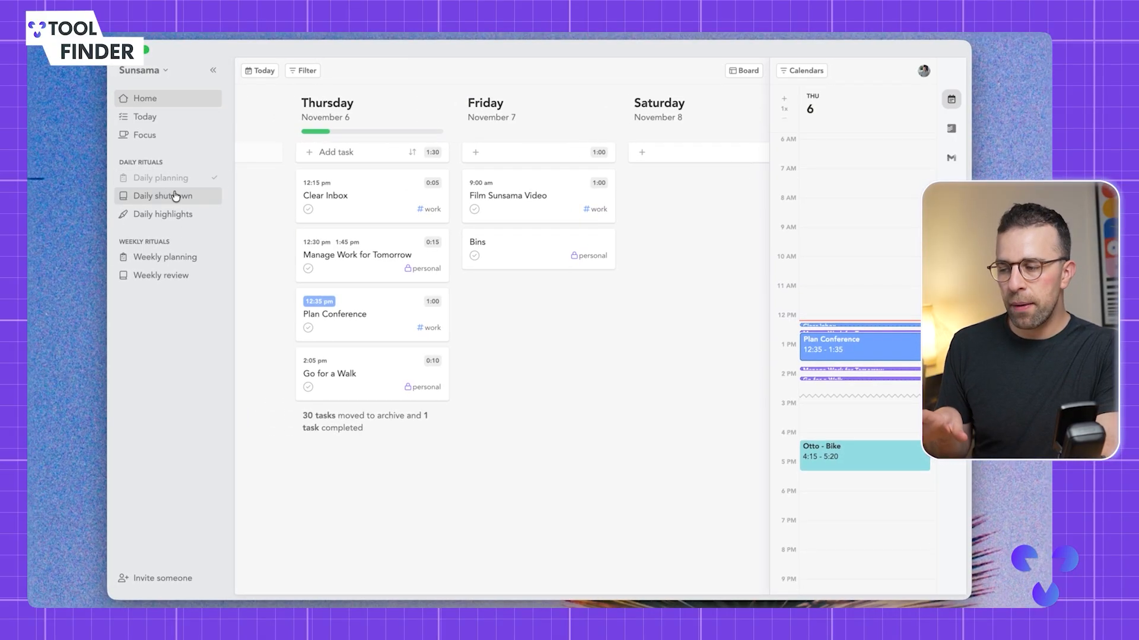
Step: Start the daily shutdown ritual and continue past the Today in review step
{"action": "left_click", "coordinate": [163, 195]}
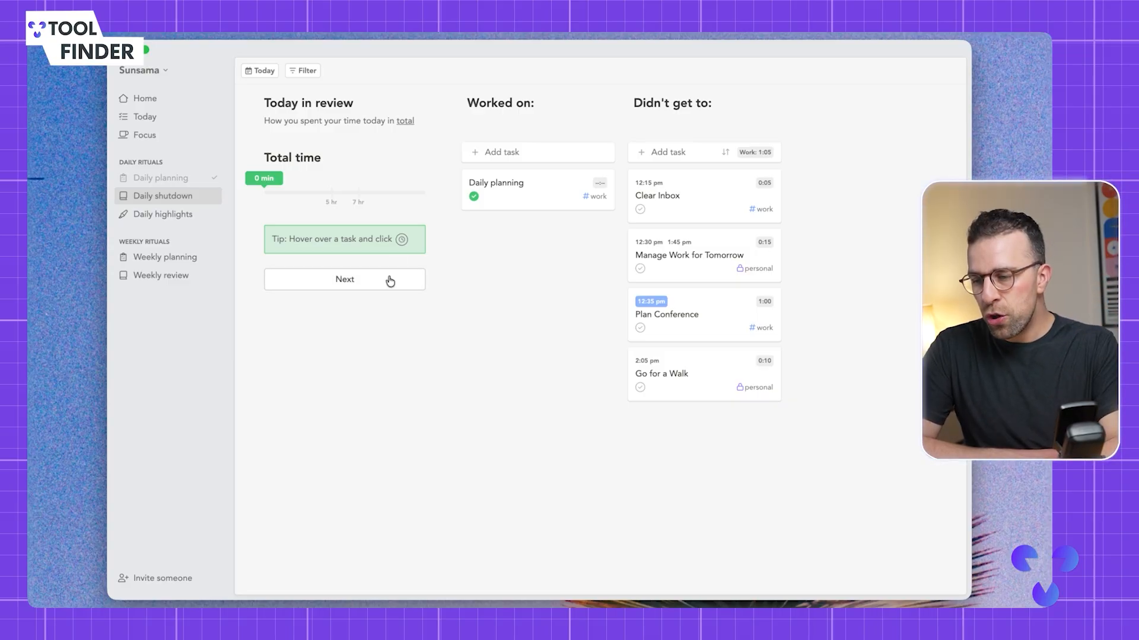
{"action": "left_click", "coordinate": [344, 279]}
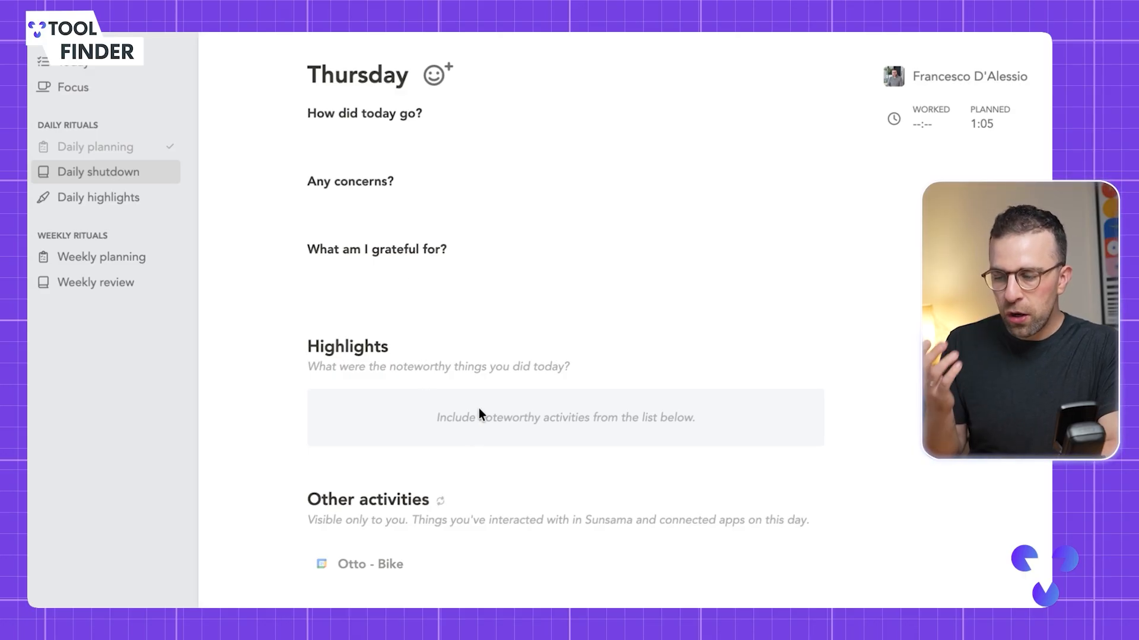
{"action": "mouse_move", "coordinate": [372, 569]}
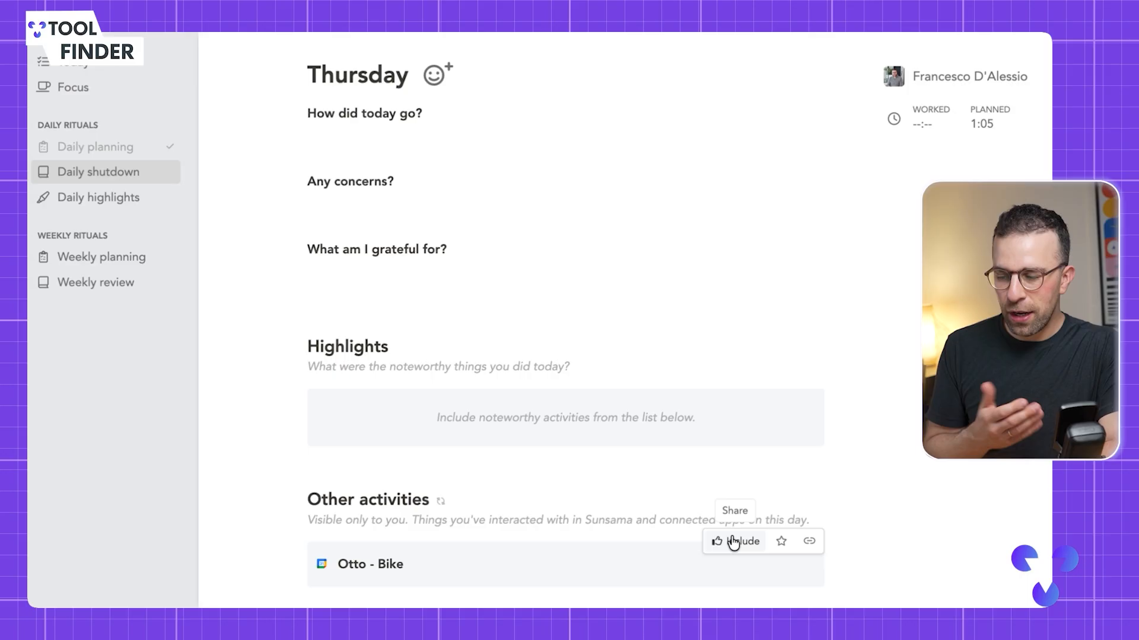
Step: Include Otto - Bike as a highlight, add a Thursday mood emoji, and publish
{"action": "left_click", "coordinate": [740, 540]}
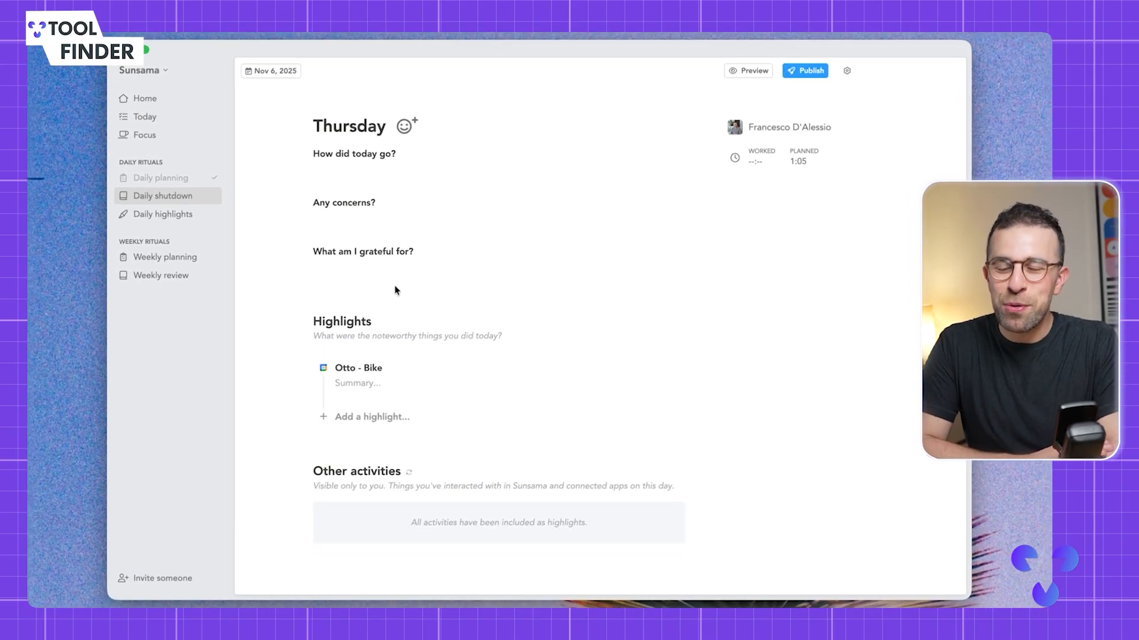
{"action": "left_click", "coordinate": [404, 125]}
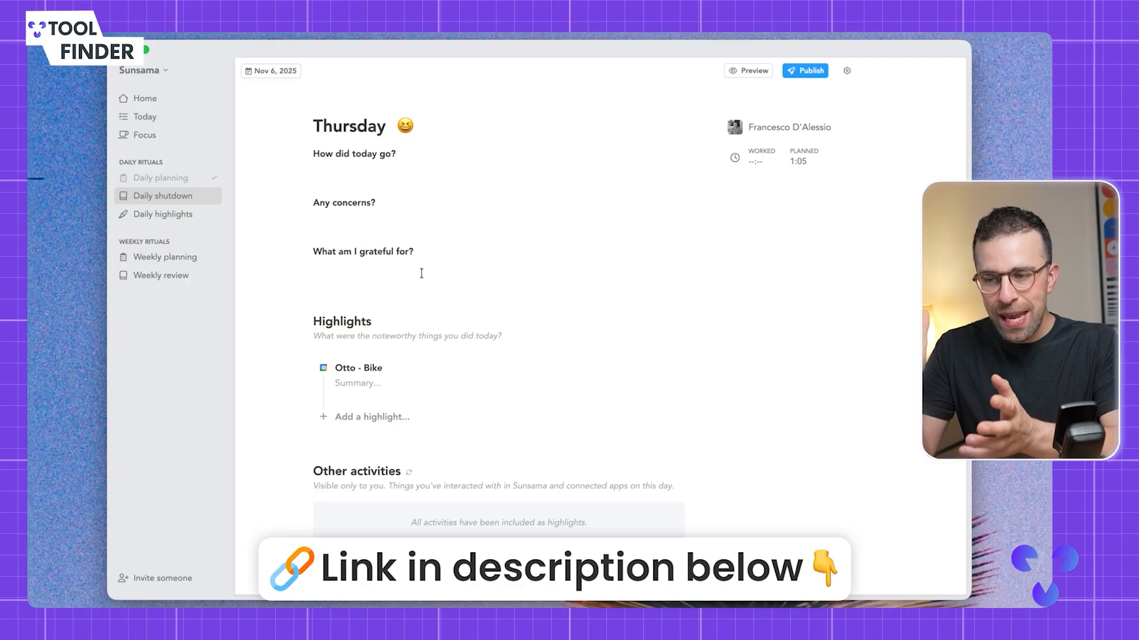
{"action": "left_click", "coordinate": [804, 71]}
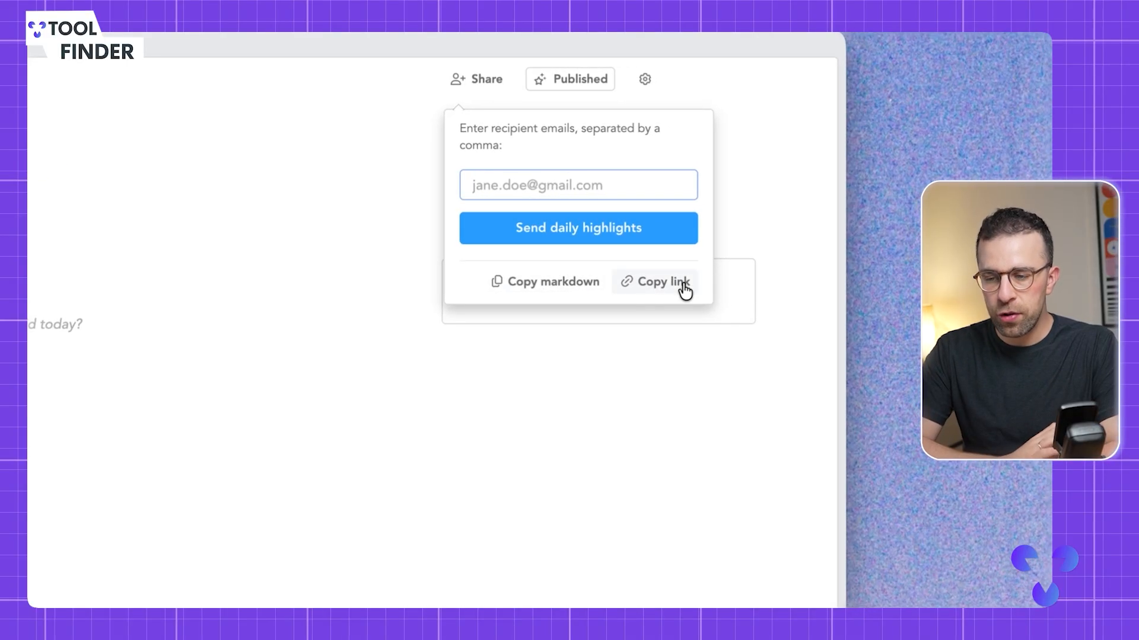
Step: Copy the highlights share link, view the reflection prompts, and close highlights settings
{"action": "left_click", "coordinate": [644, 79]}
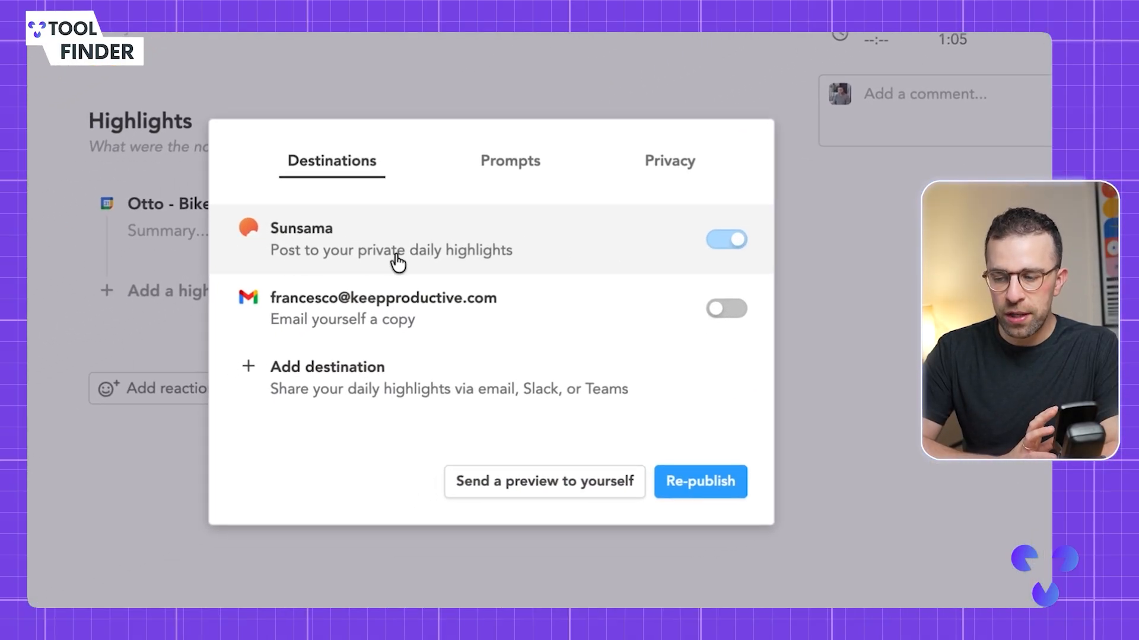
{"action": "mouse_move", "coordinate": [504, 175]}
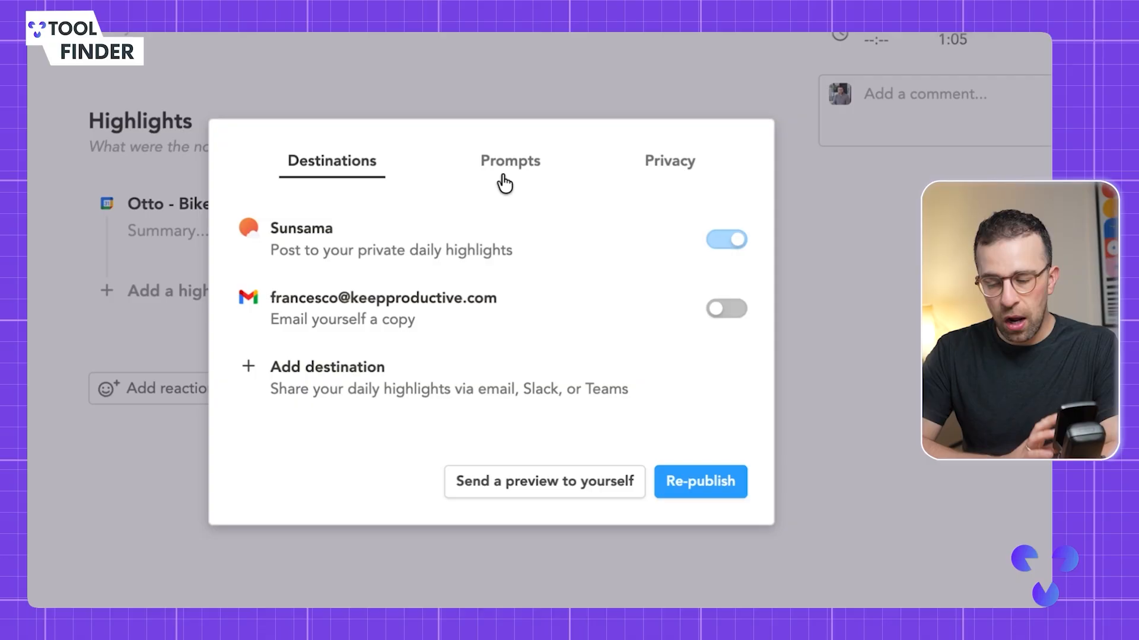
{"action": "mouse_move", "coordinate": [544, 346]}
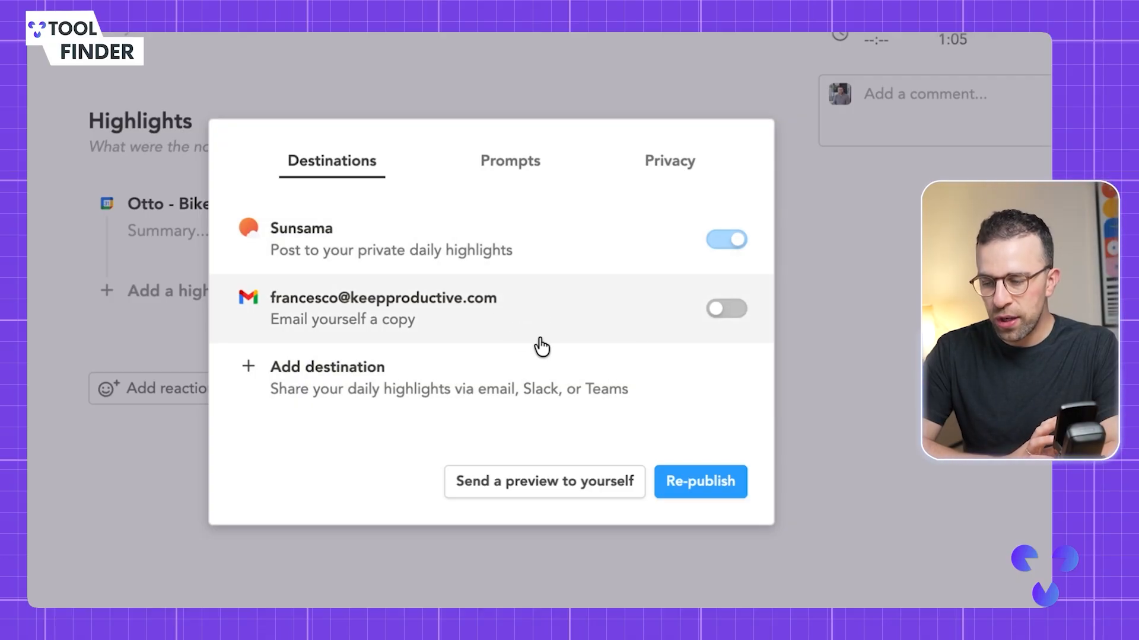
{"action": "left_click", "coordinate": [509, 161]}
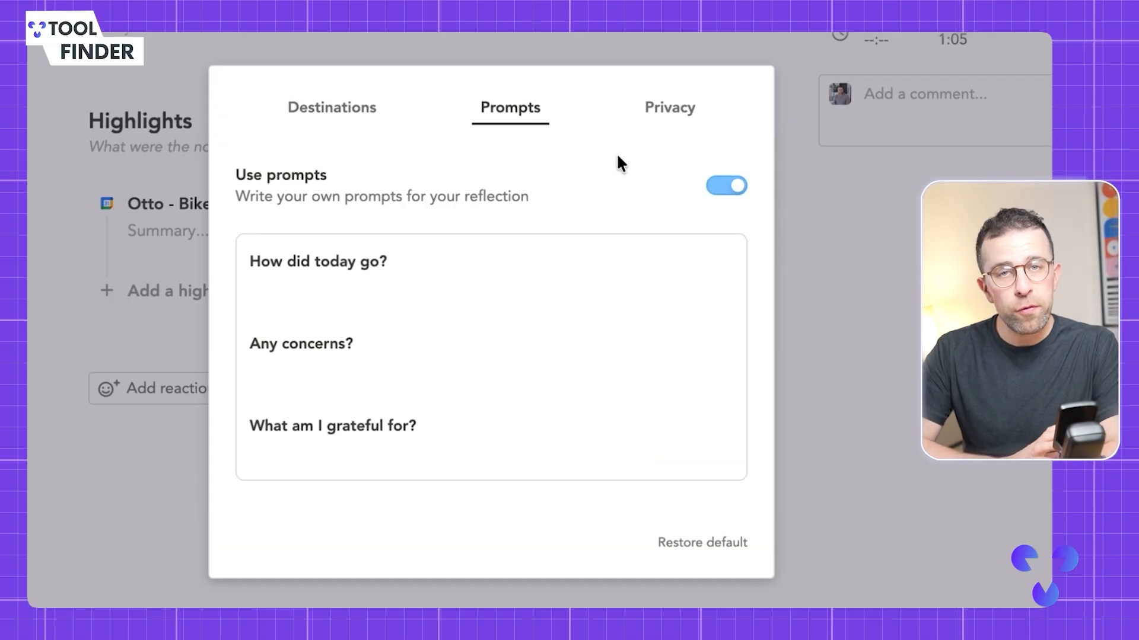
{"action": "left_click", "coordinate": [669, 107]}
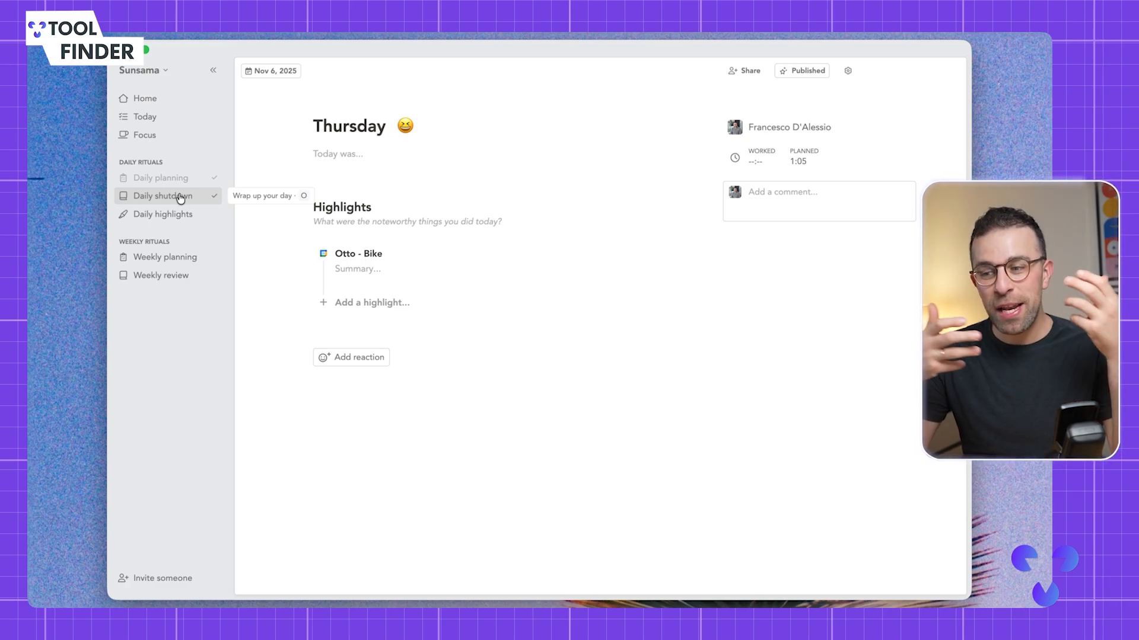
Step: Browse the daily highlights history, then launch the weekly planning ritual
{"action": "left_click", "coordinate": [162, 213]}
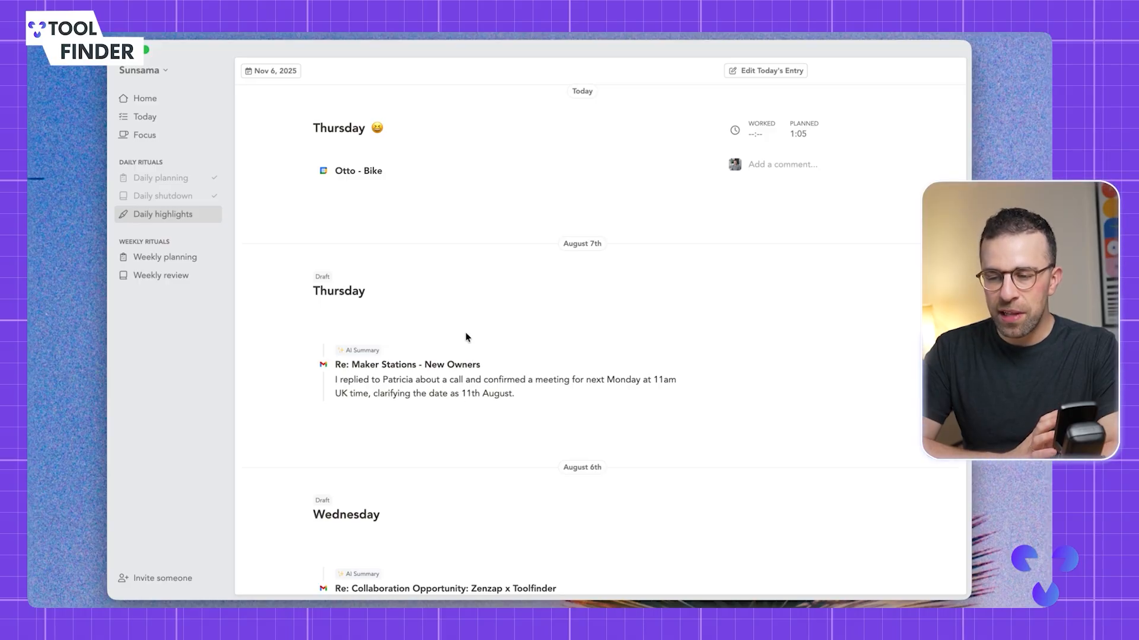
{"action": "mouse_move", "coordinate": [491, 192]}
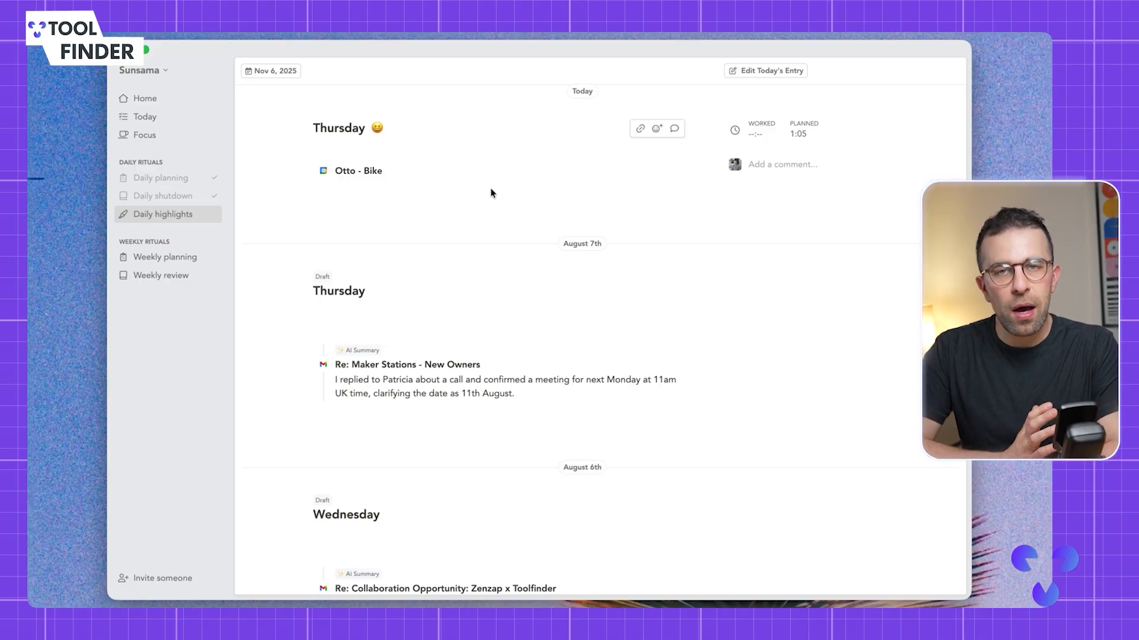
{"action": "left_click", "coordinate": [781, 165]}
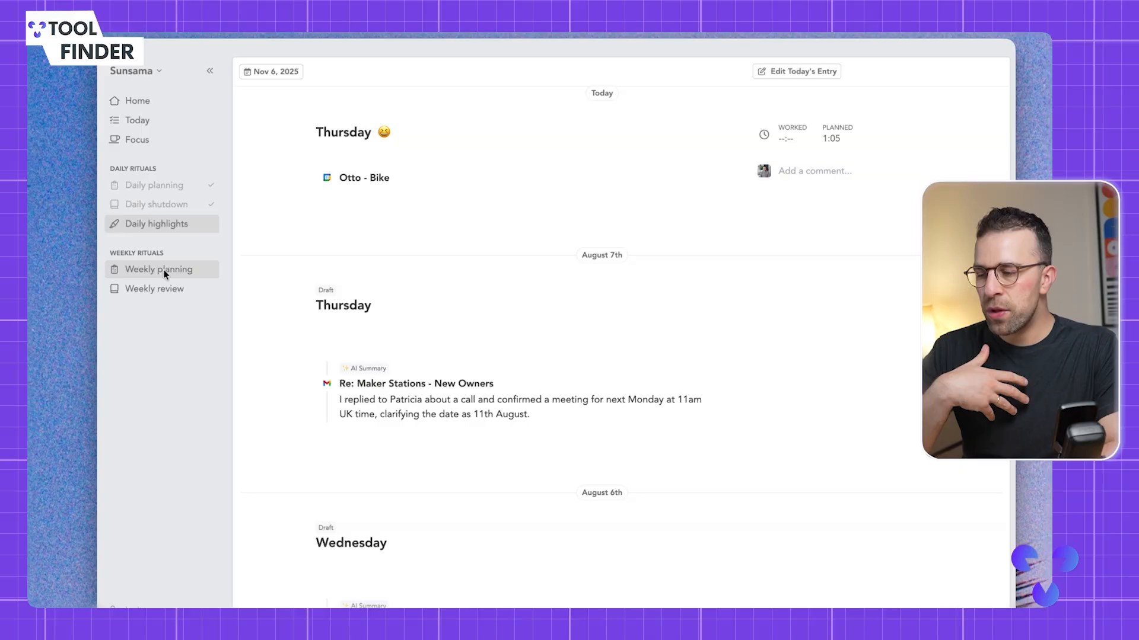
{"action": "left_click", "coordinate": [158, 269]}
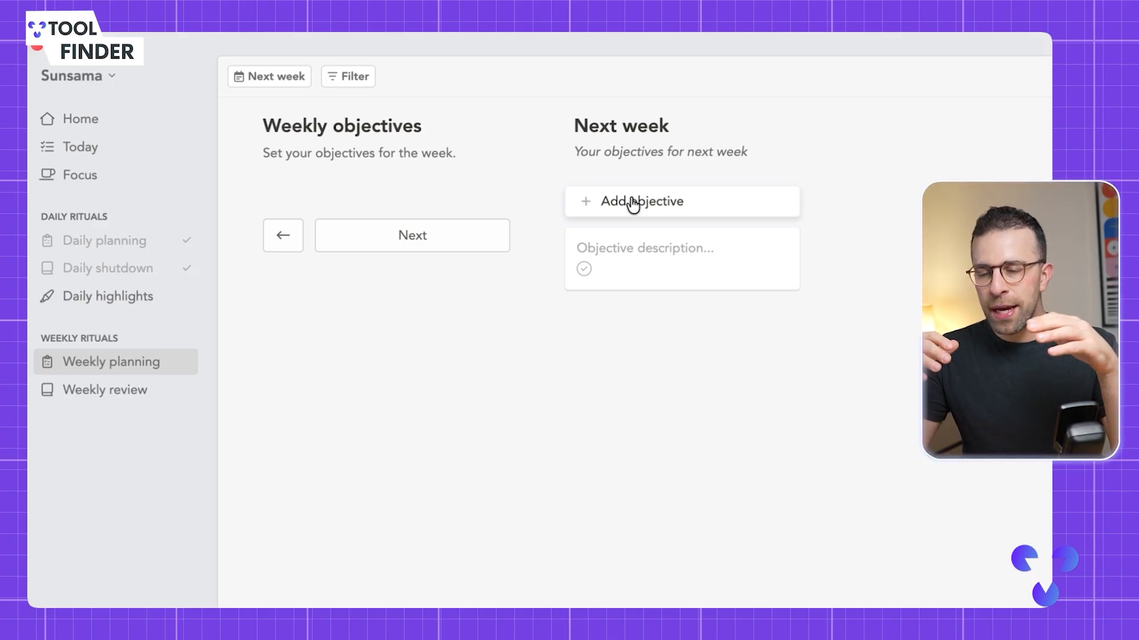
Step: Create the 'Launch Product' weekly objective and plan 15 minutes on Monday
{"action": "left_click", "coordinate": [647, 248]}
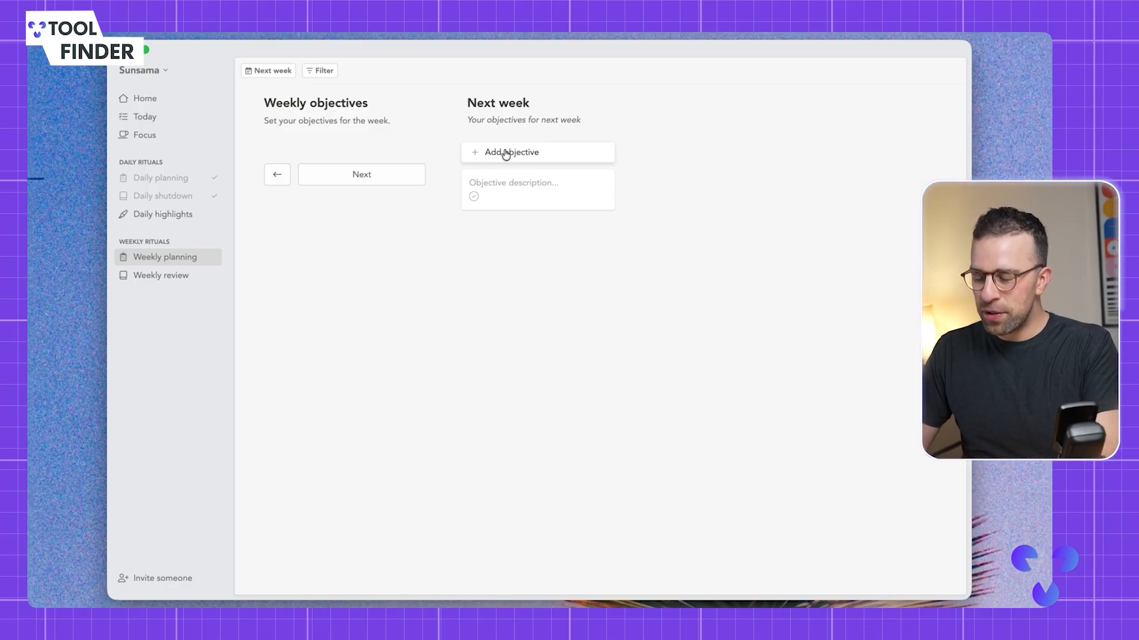
{"action": "type", "text": "Launch Product"}
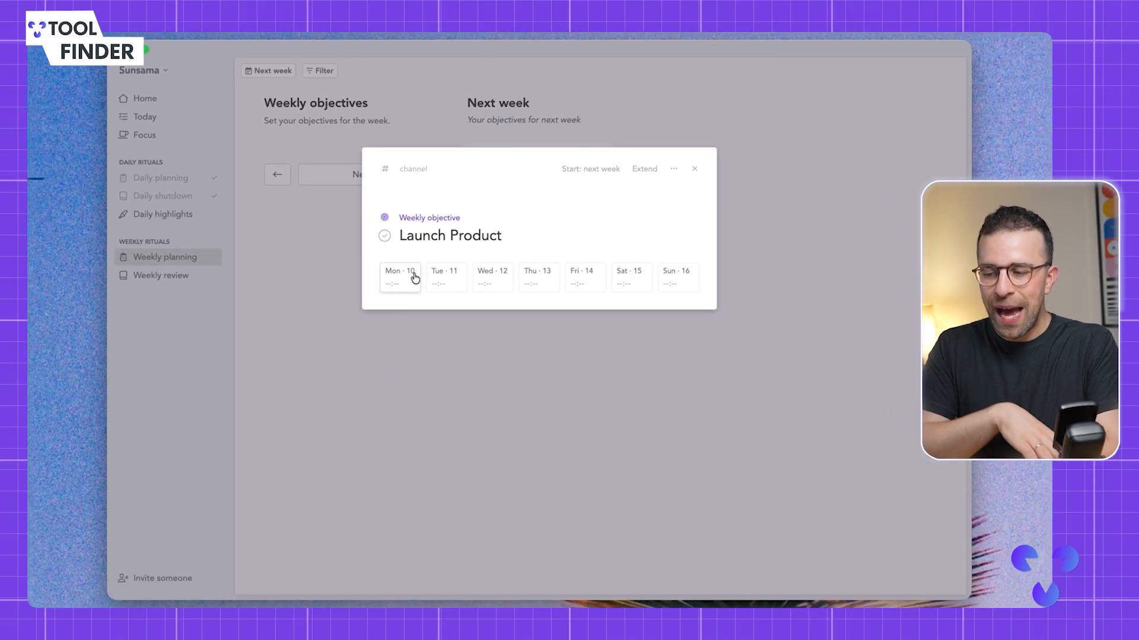
{"action": "left_click", "coordinate": [399, 278]}
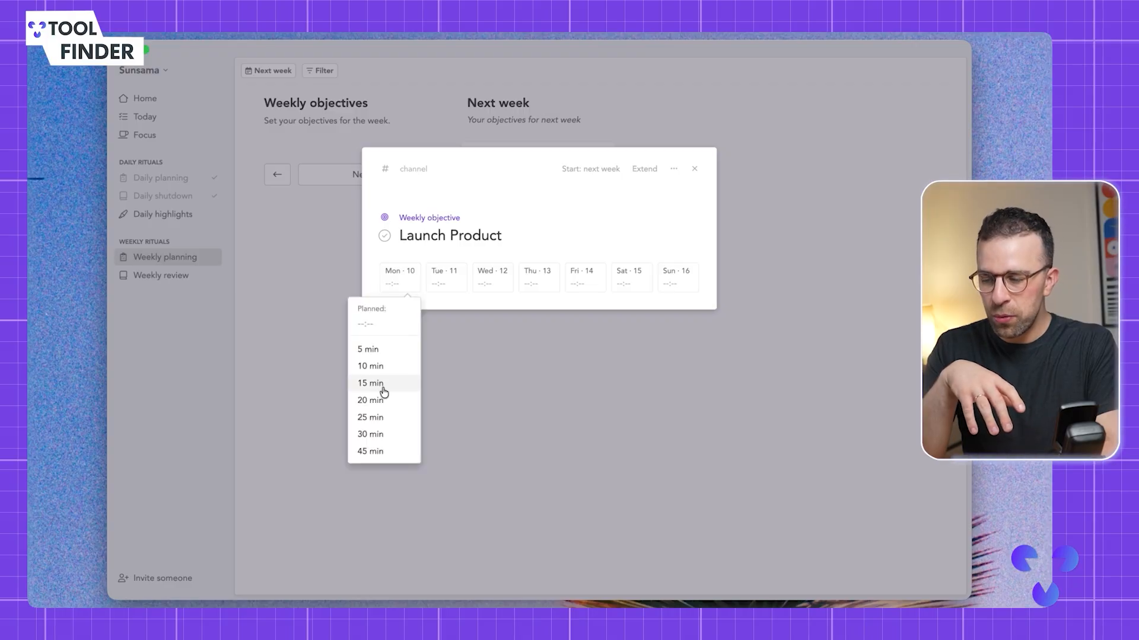
{"action": "left_click", "coordinate": [370, 382]}
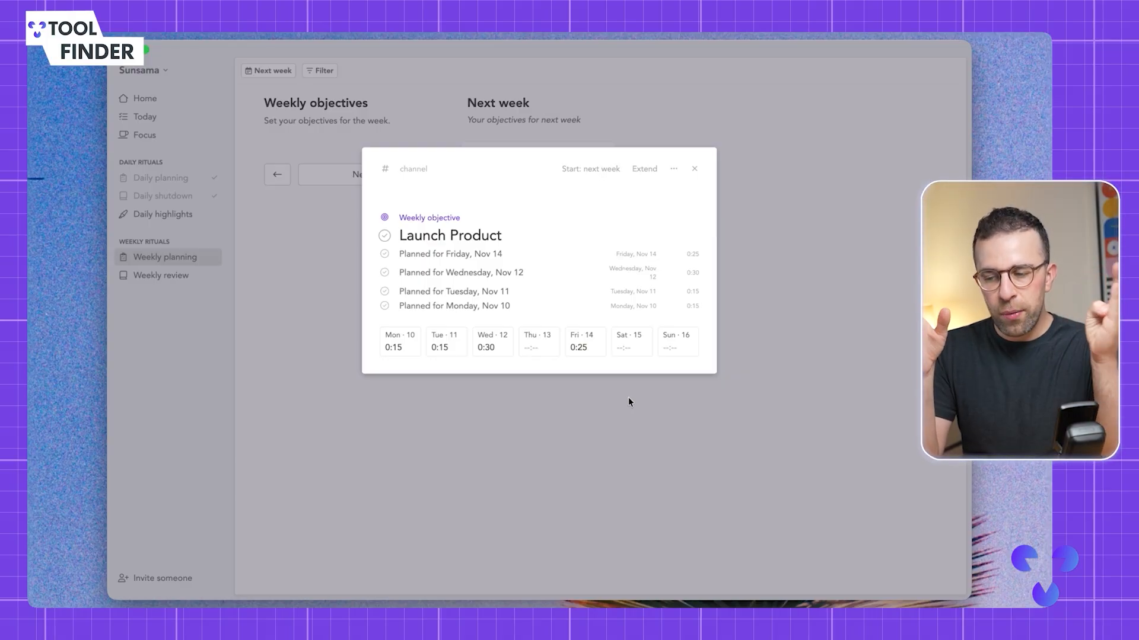
{"action": "mouse_move", "coordinate": [780, 210]}
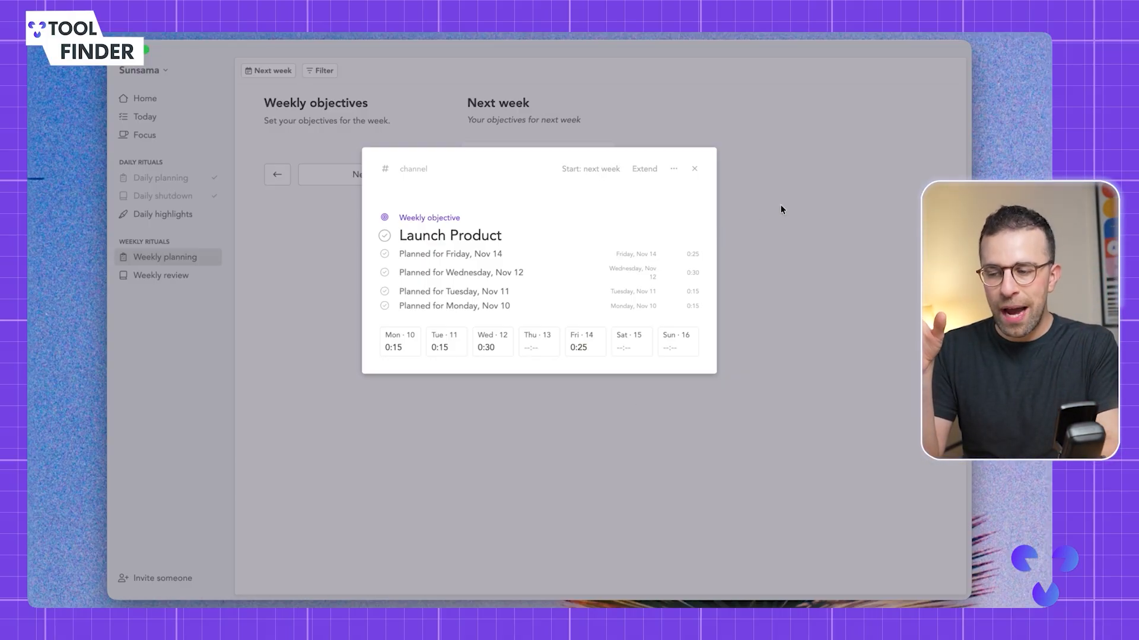
Step: Close the Launch Product objective details and finish weekly planning back to Thursday's board
{"action": "left_click", "coordinate": [694, 168]}
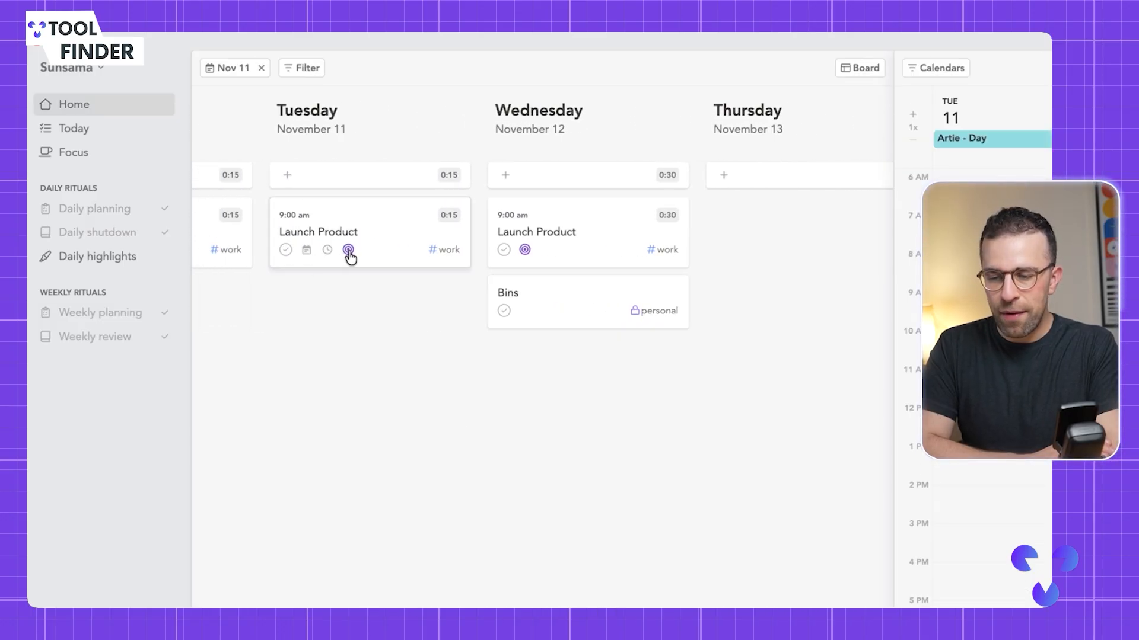
{"action": "mouse_move", "coordinate": [348, 250]}
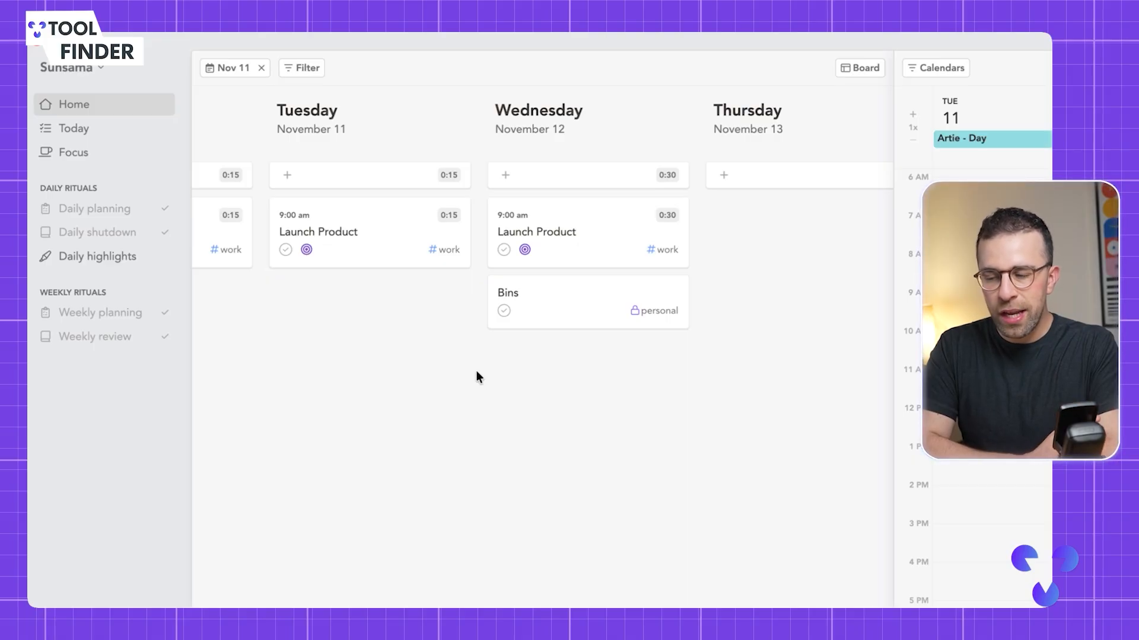
{"action": "left_click", "coordinate": [94, 337]}
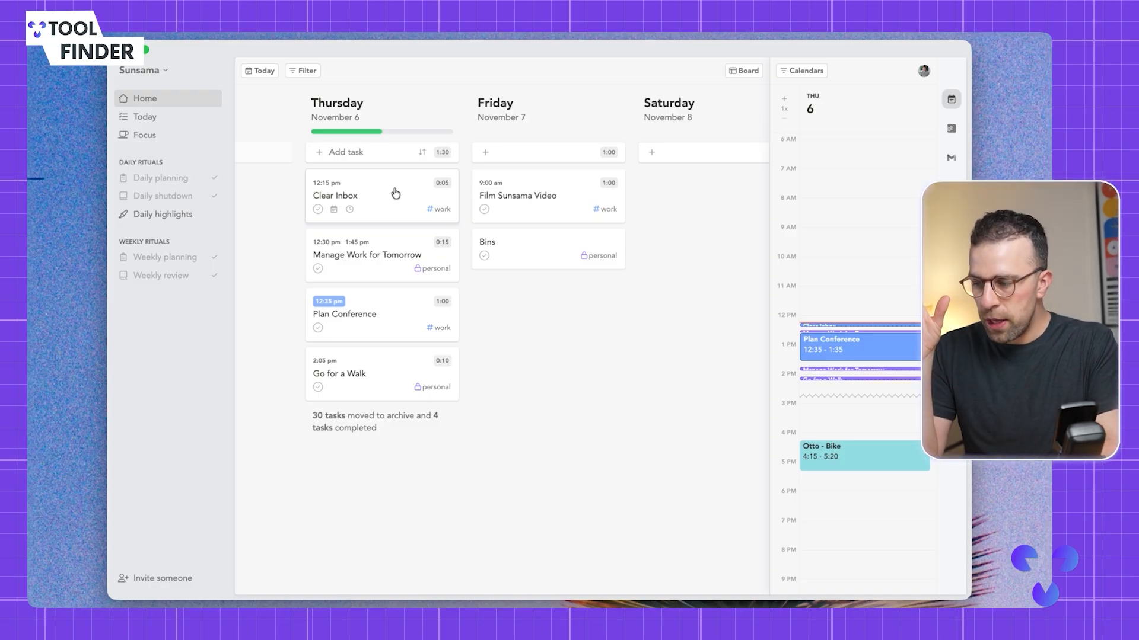
Step: Open Clear Inbox in focus mode with its Pomodoro timer, then return to Thursday's plan
{"action": "left_click", "coordinate": [336, 195]}
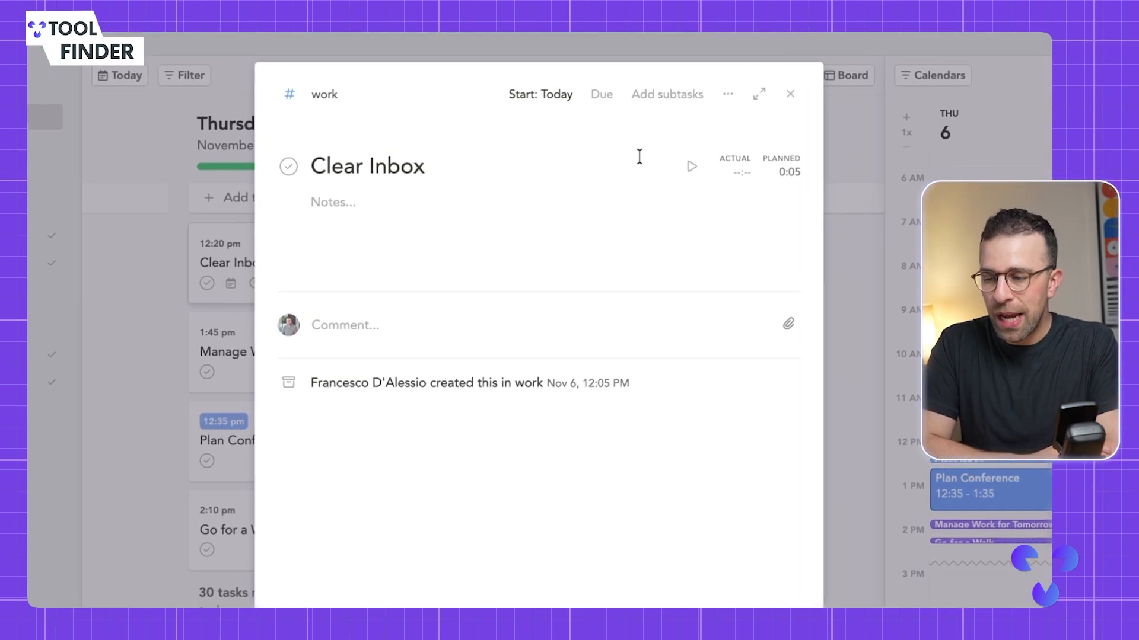
{"action": "mouse_move", "coordinate": [665, 94]}
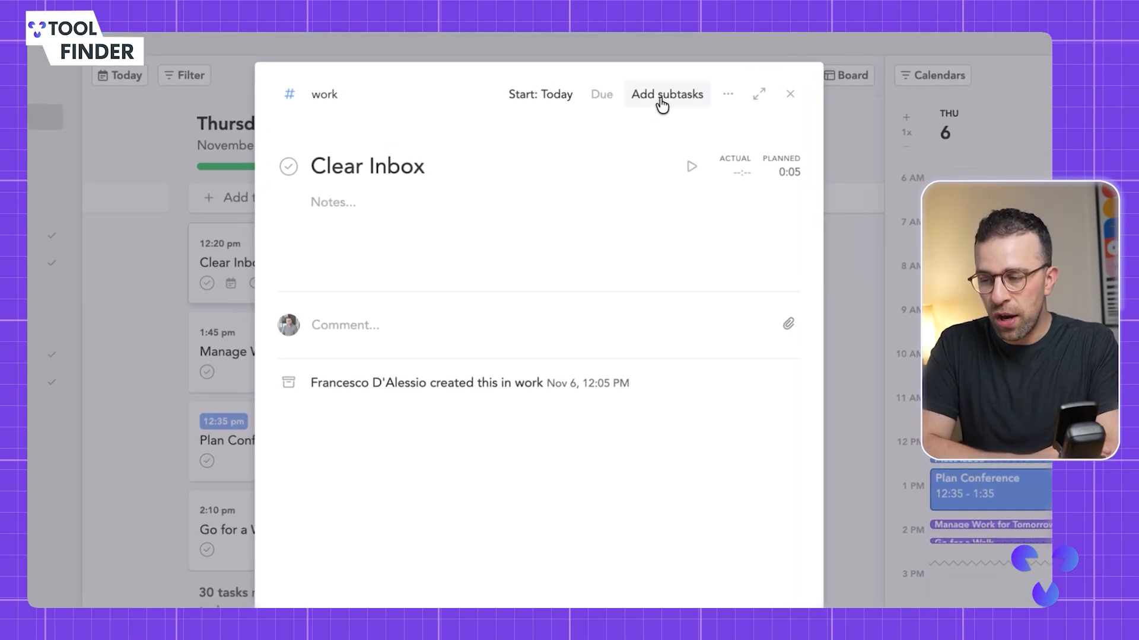
{"action": "mouse_move", "coordinate": [759, 95]}
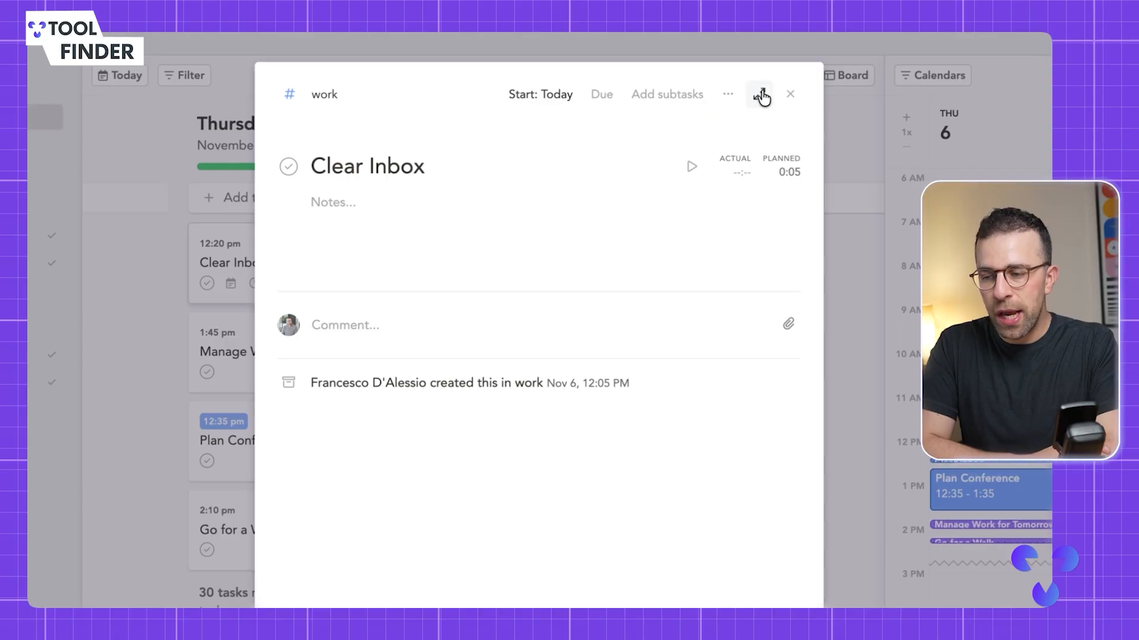
{"action": "left_click", "coordinate": [759, 94]}
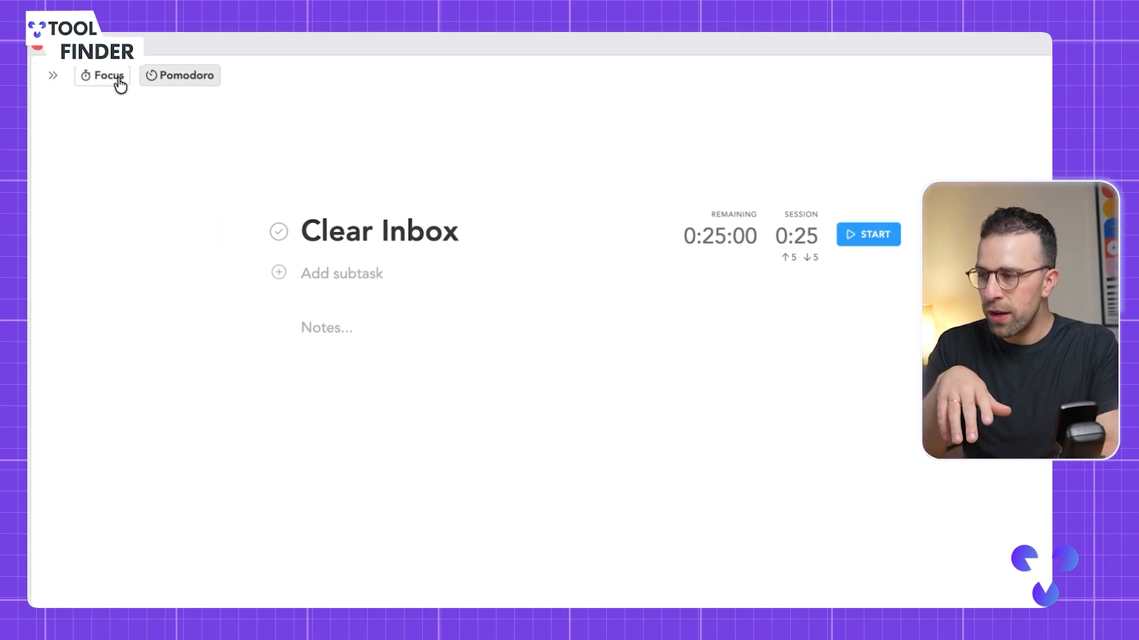
{"action": "left_click", "coordinate": [108, 75]}
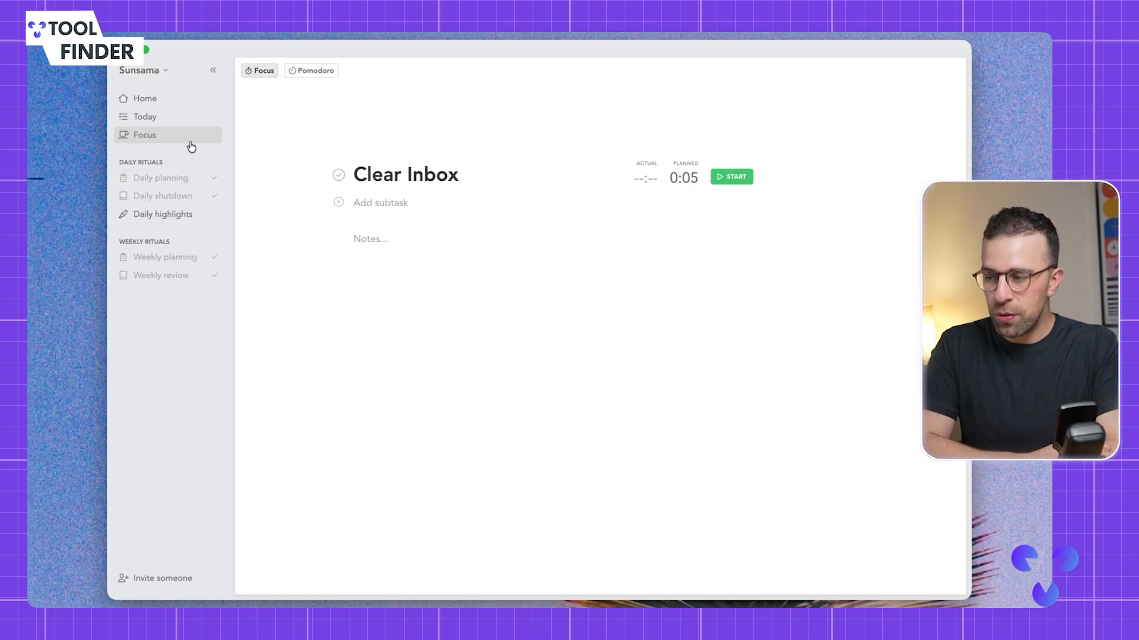
{"action": "left_click", "coordinate": [145, 116]}
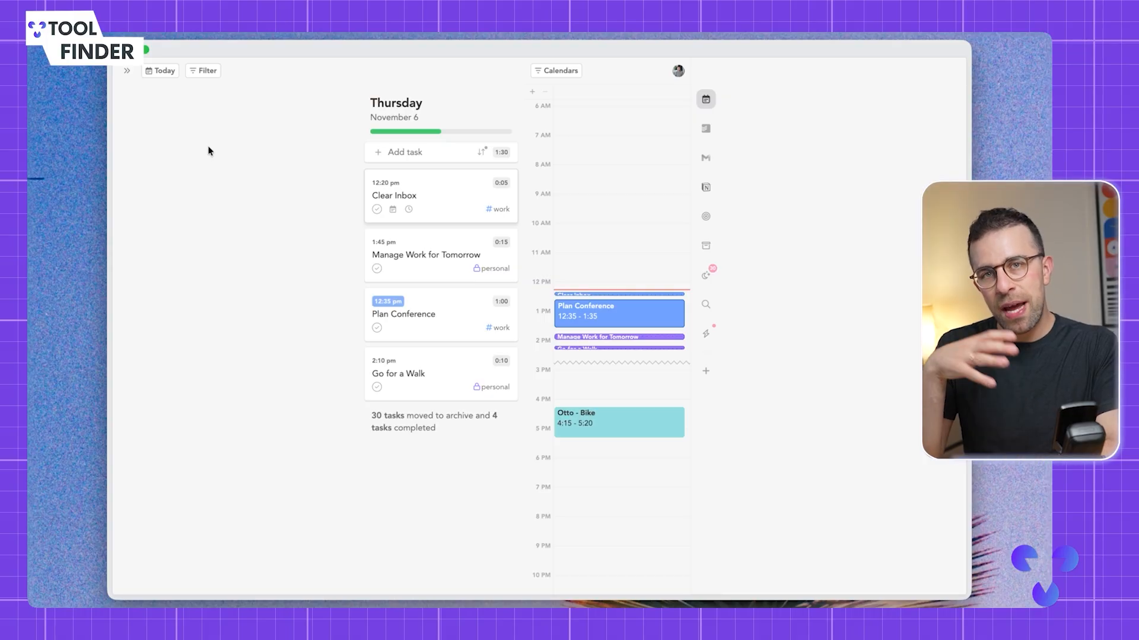
{"action": "mouse_move", "coordinate": [268, 178]}
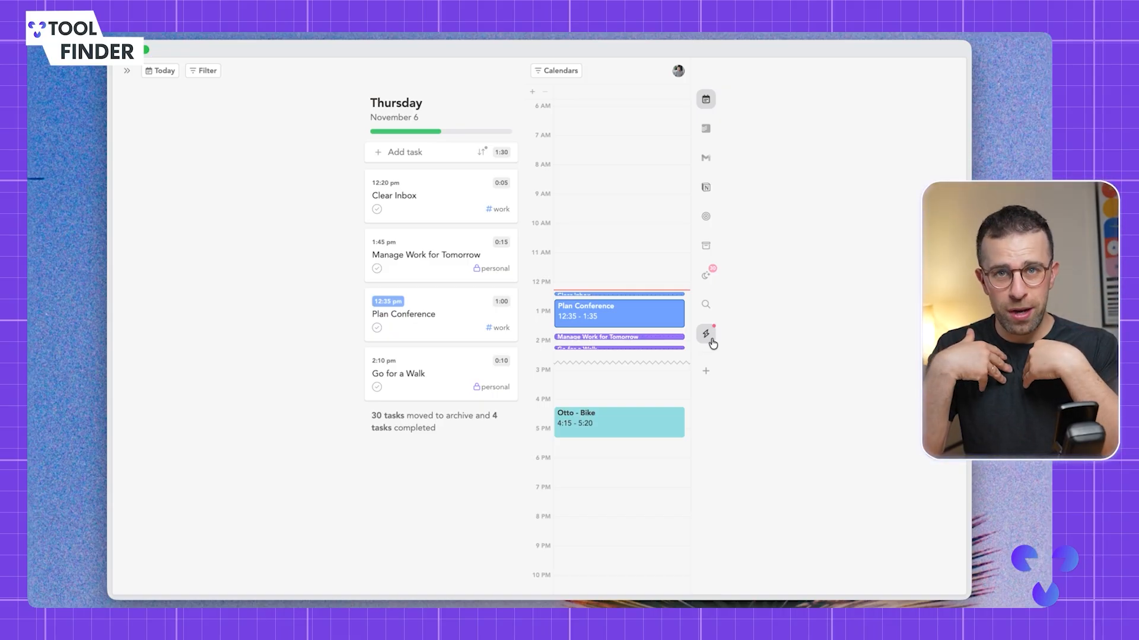
Step: Show the Todoist inbox panel, review its automation options, and return to the inbox
{"action": "left_click", "coordinate": [705, 129]}
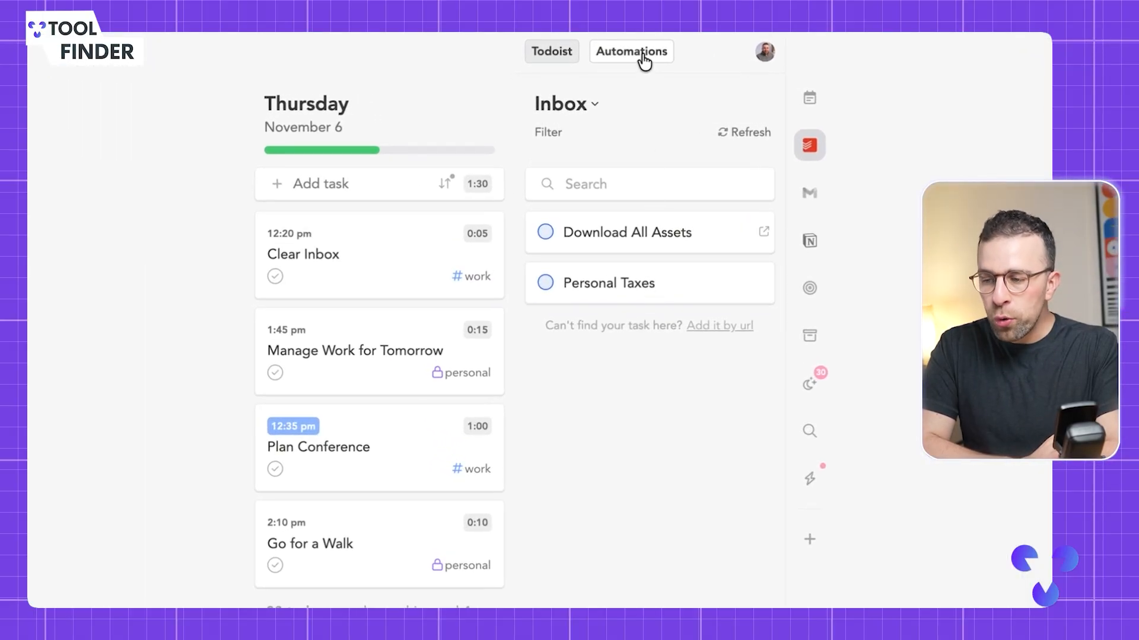
{"action": "left_click", "coordinate": [630, 51]}
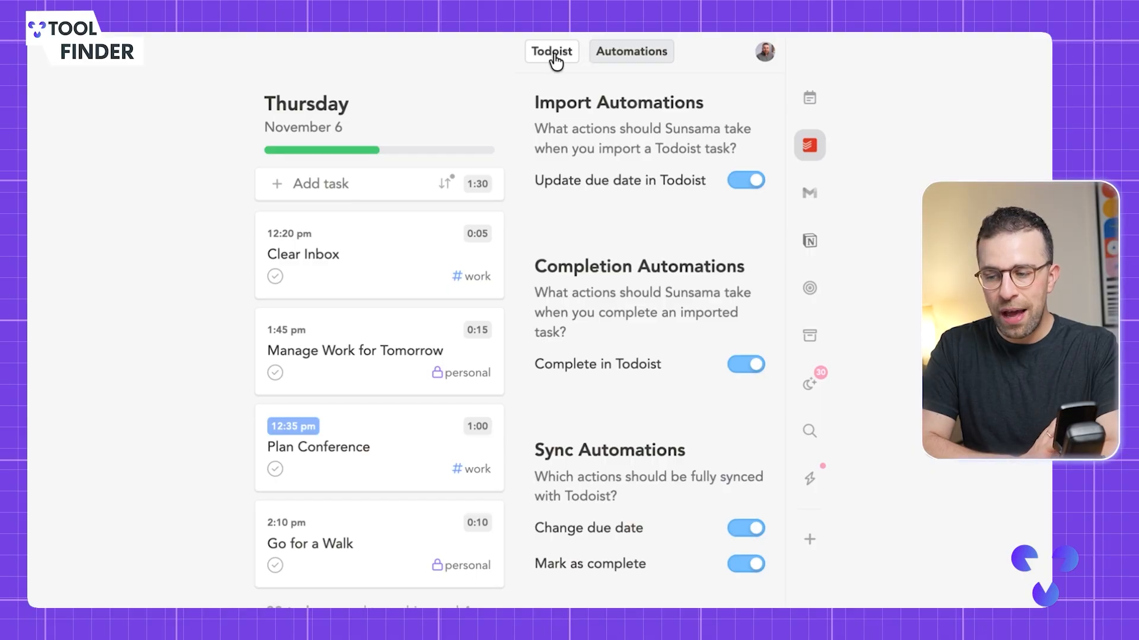
{"action": "left_click", "coordinate": [551, 51]}
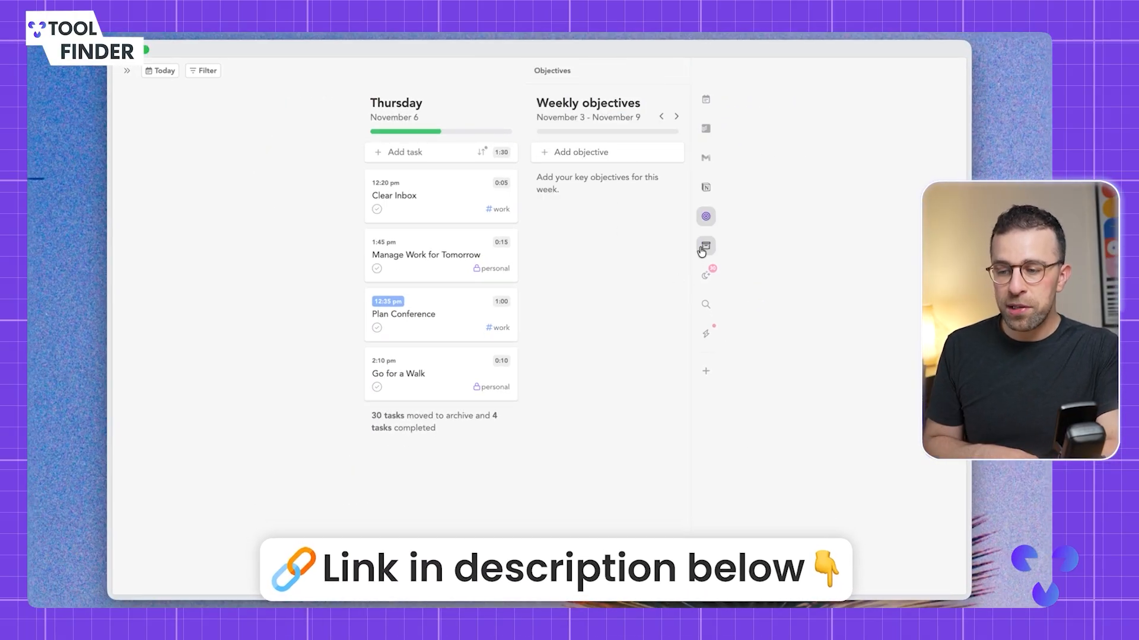
Step: Show the backlog panel holding the one-hour Plan Meetings task beside Thursday's plan
{"action": "left_click", "coordinate": [704, 246]}
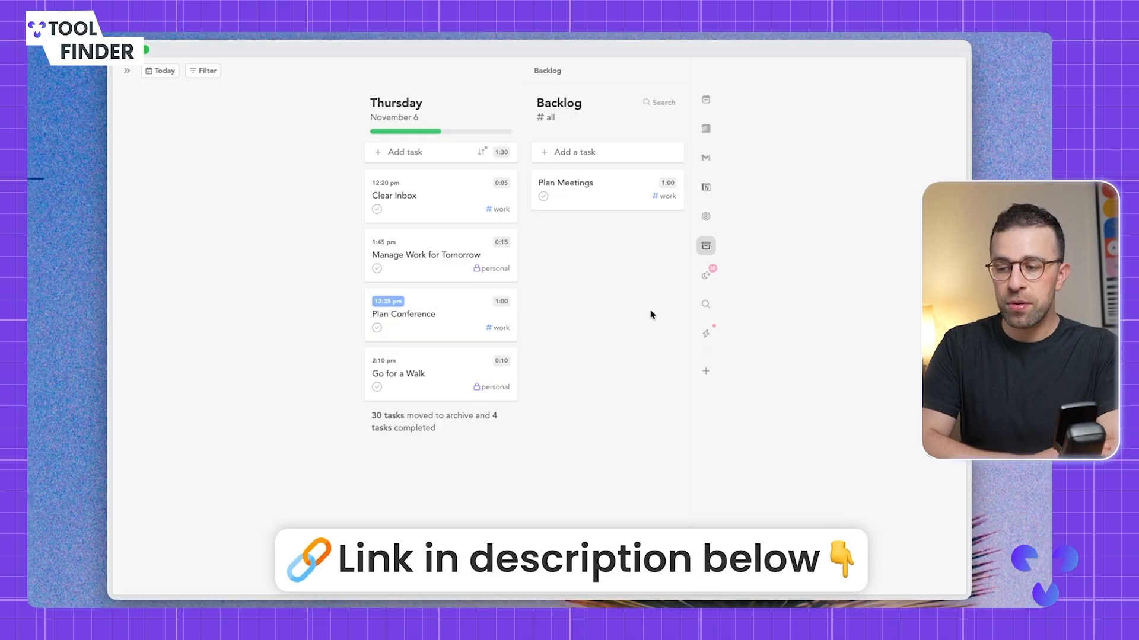
{"action": "mouse_move", "coordinate": [677, 137]}
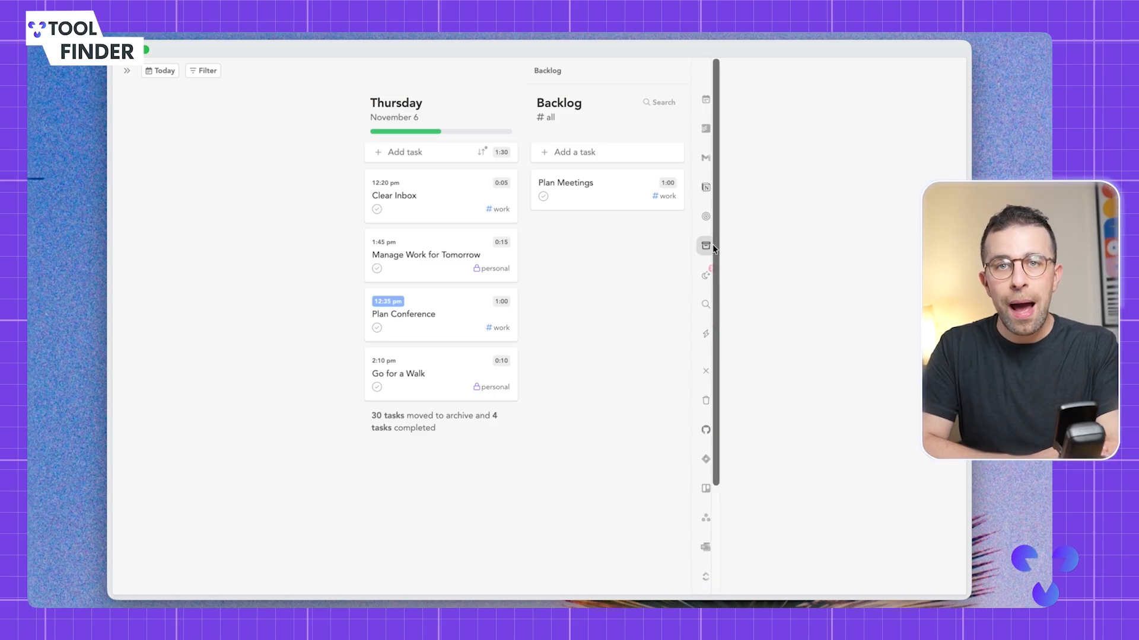
Step: In General settings, change the workload threshold dropdown to 2 hours
{"action": "left_click", "coordinate": [705, 245]}
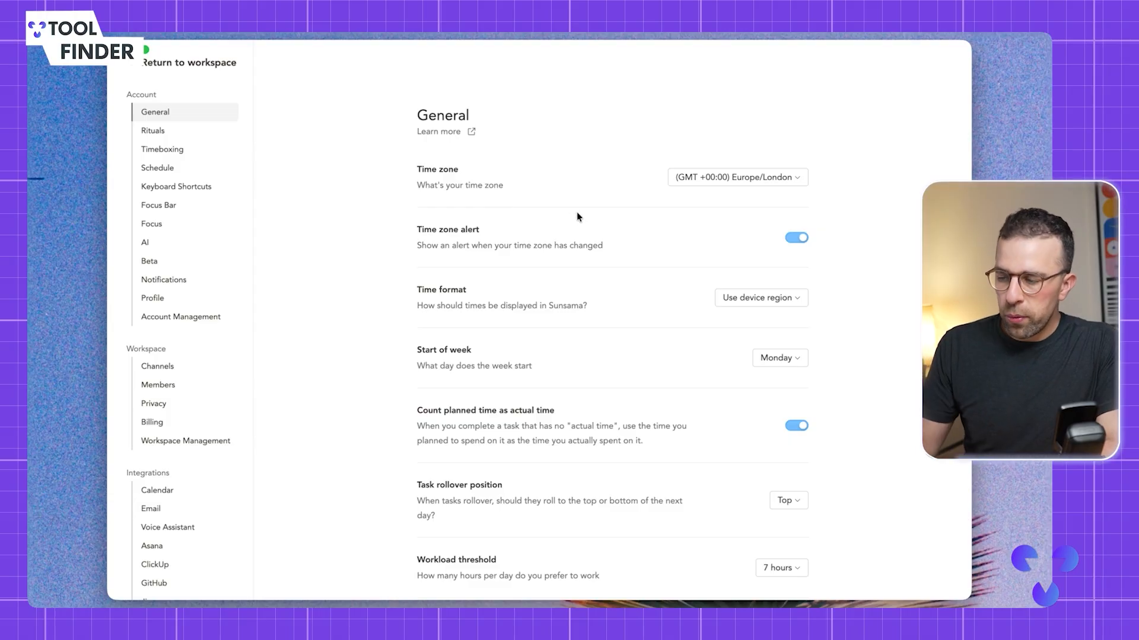
{"action": "mouse_move", "coordinate": [507, 225]}
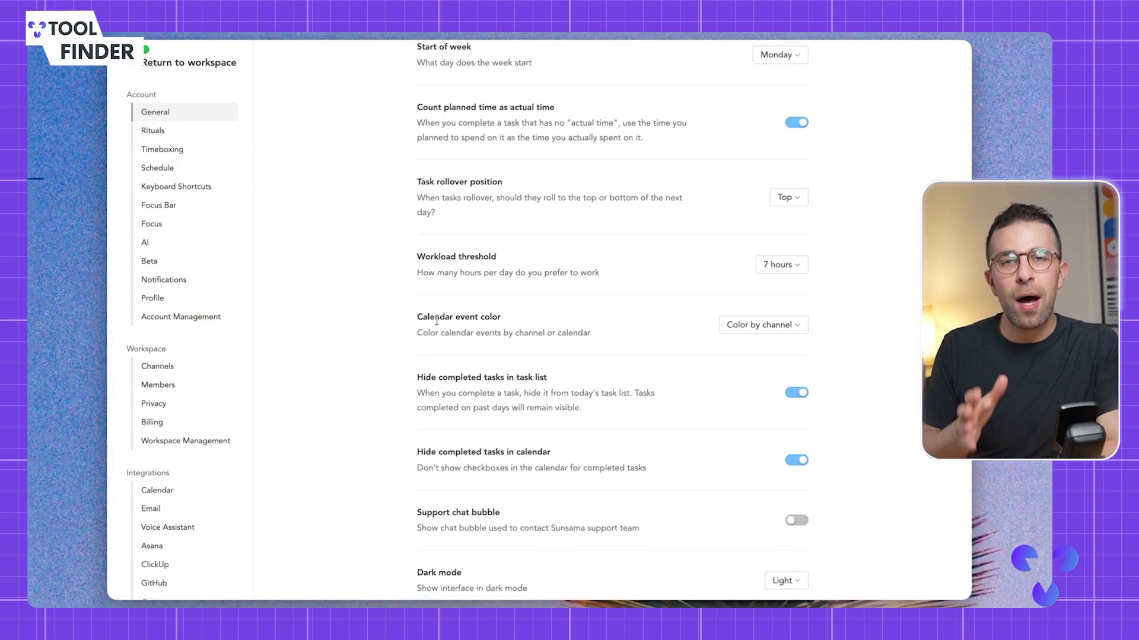
{"action": "left_click", "coordinate": [780, 265]}
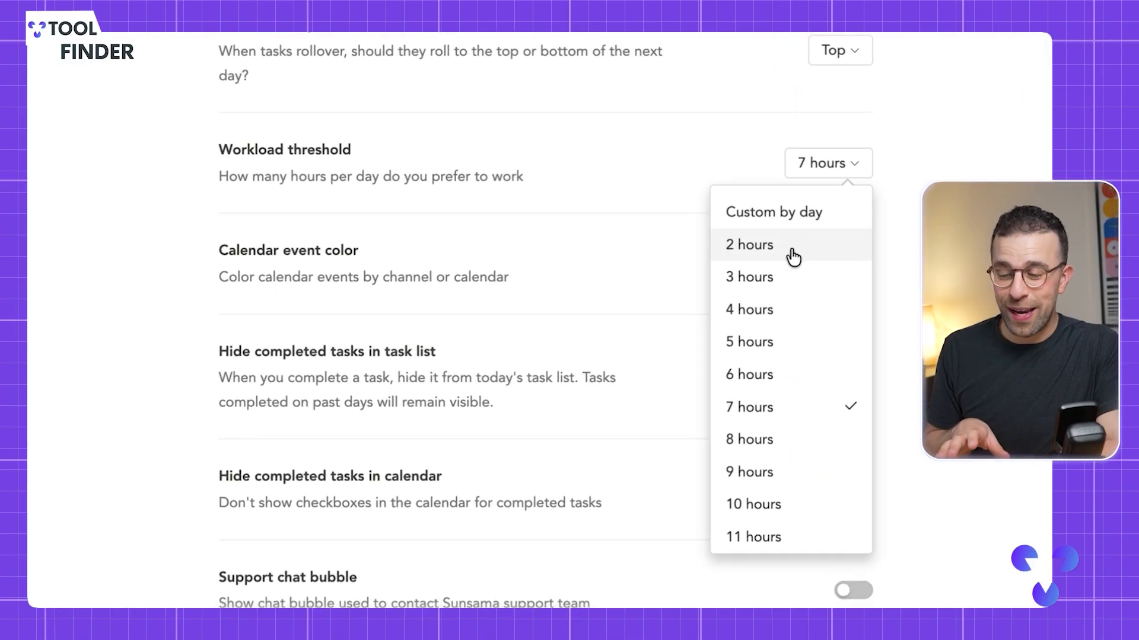
{"action": "mouse_move", "coordinate": [649, 297]}
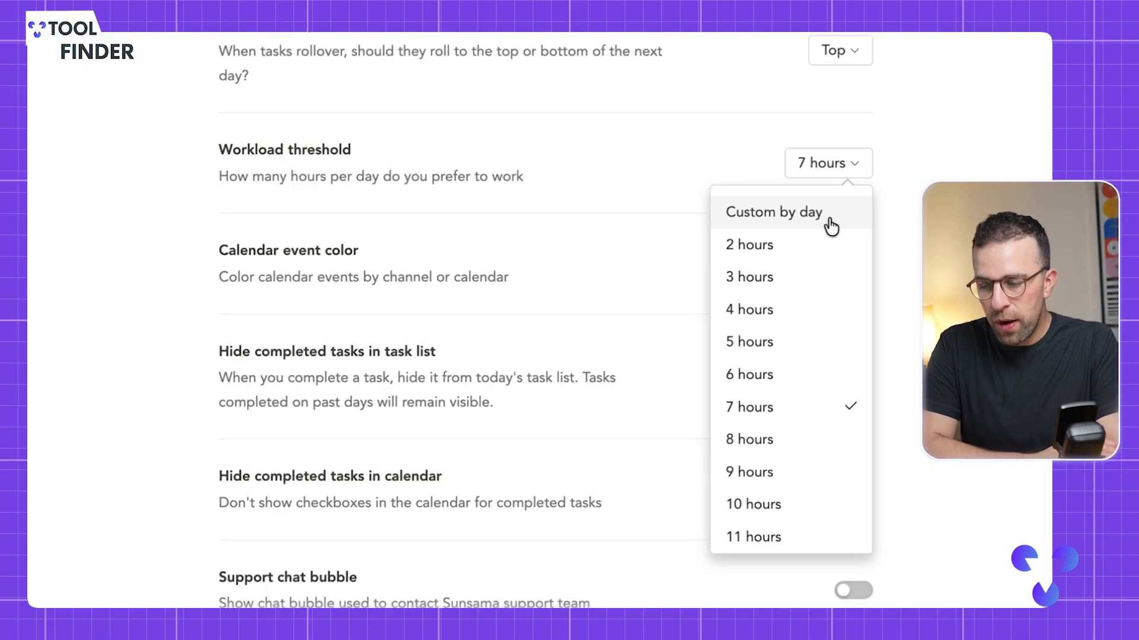
{"action": "left_click", "coordinate": [748, 245]}
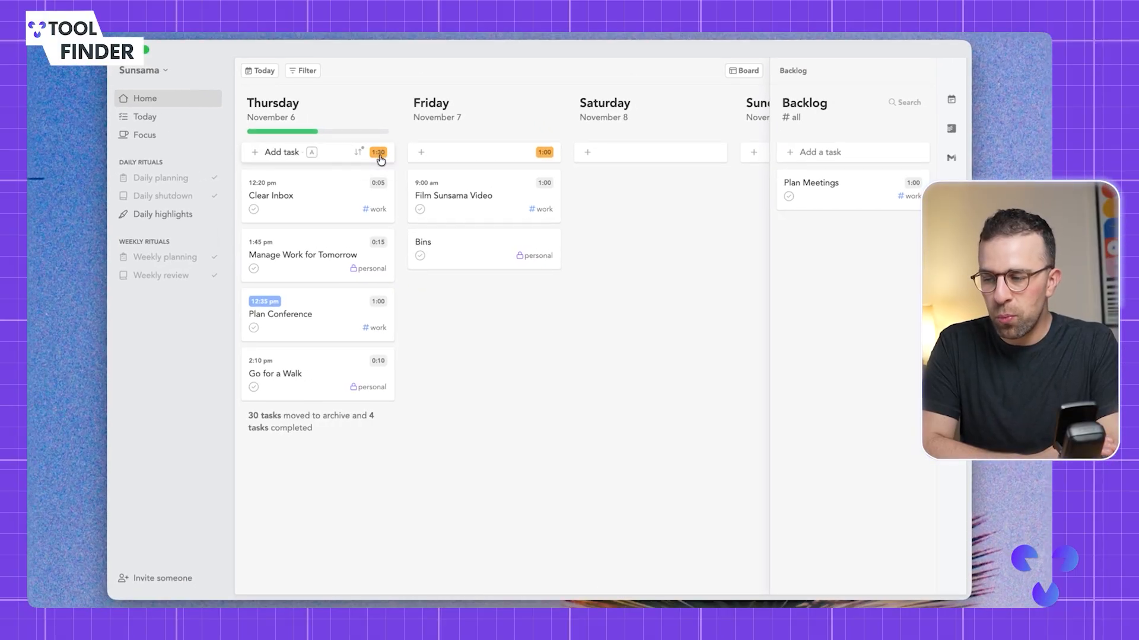
{"action": "mouse_move", "coordinate": [378, 152]}
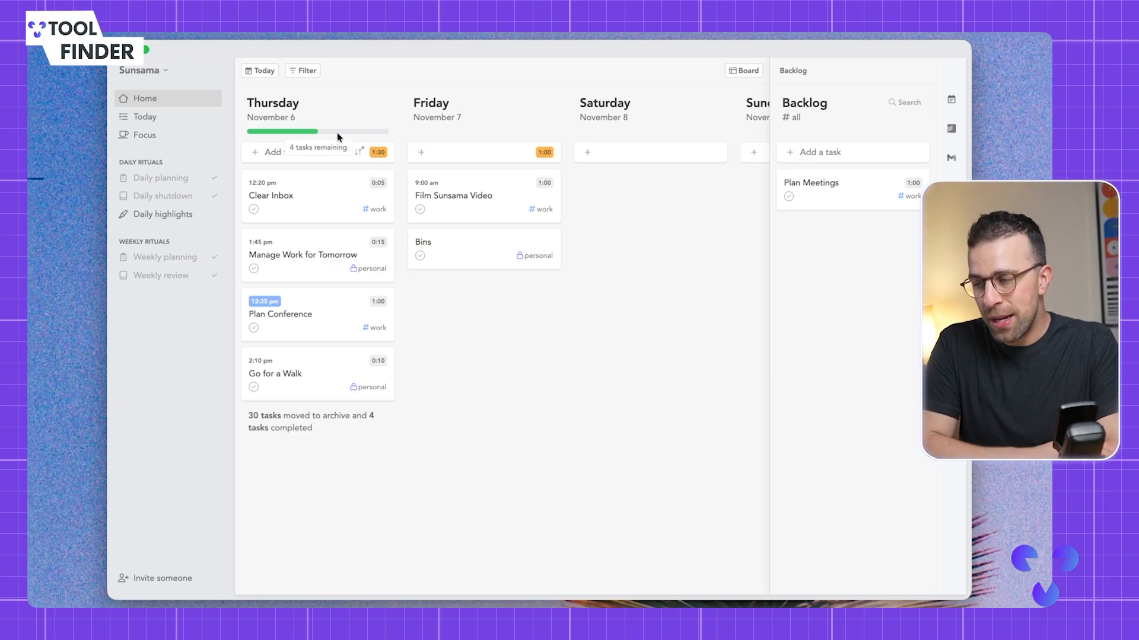
{"action": "mouse_move", "coordinate": [535, 220]}
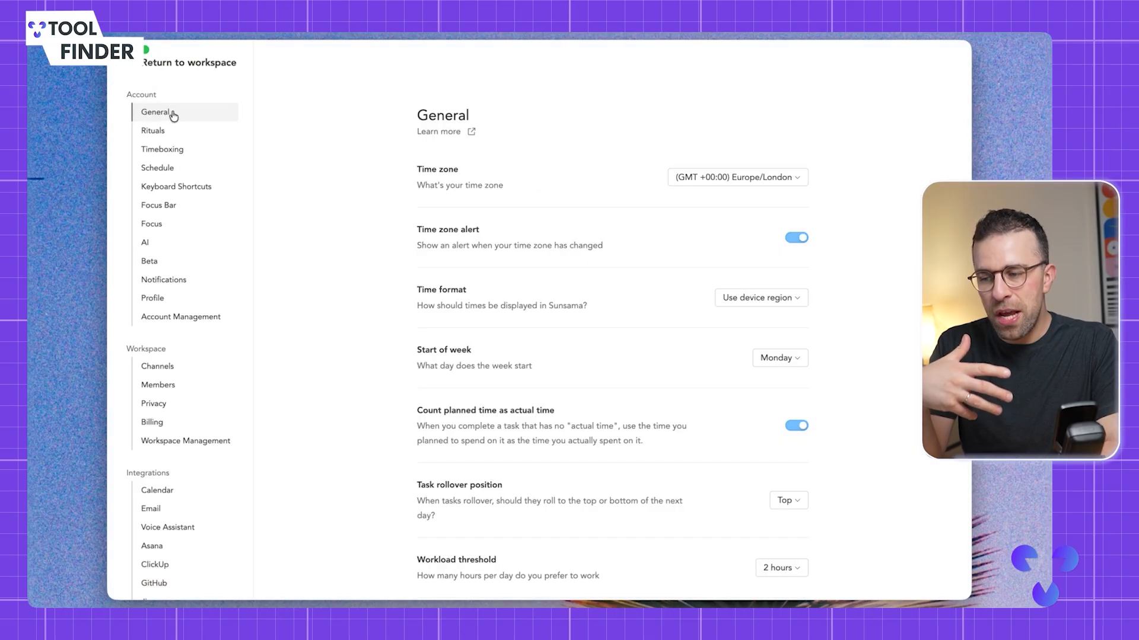
{"action": "mouse_move", "coordinate": [488, 309]}
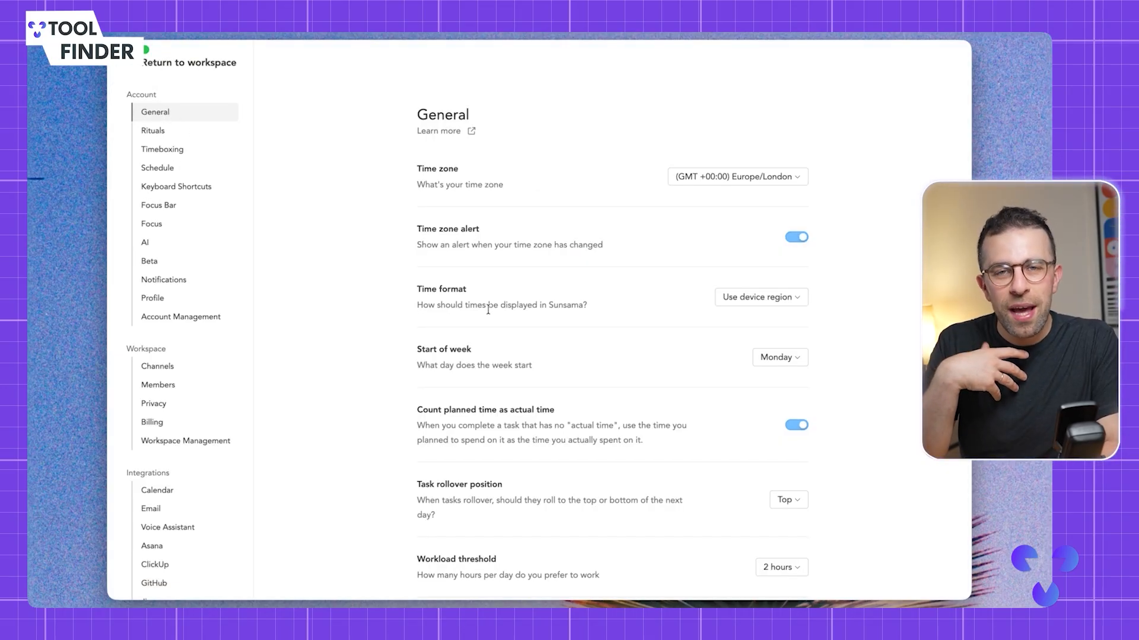
Step: Scroll through the General and Rituals settings down into the Timeboxing section
{"action": "scroll", "scroll_direction": "down", "scroll_amount": 3}
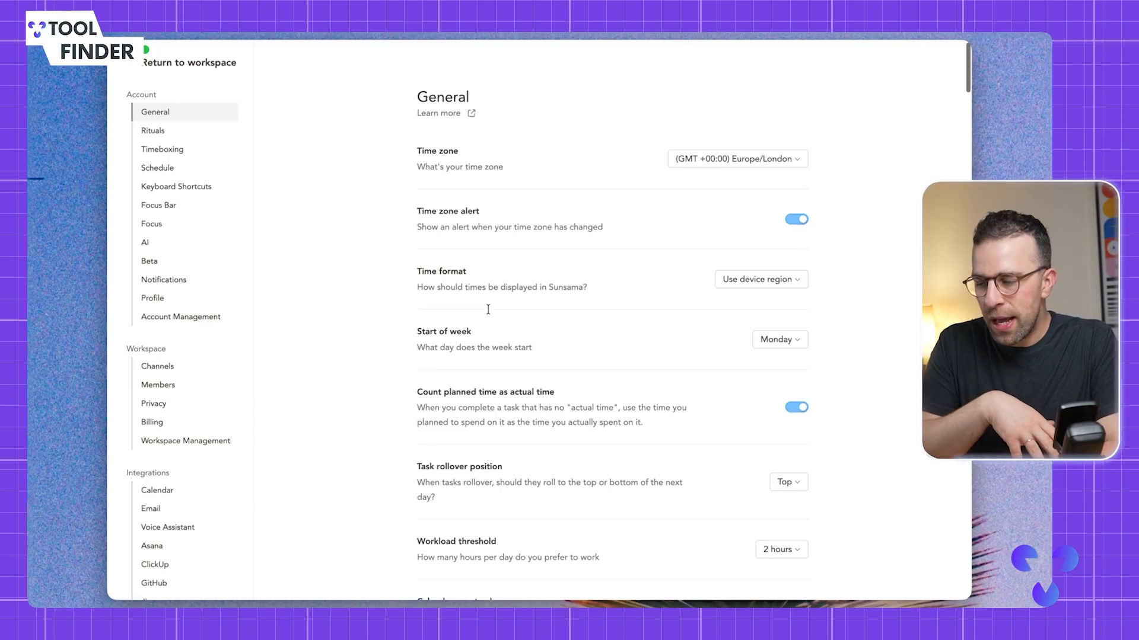
{"action": "scroll", "scroll_direction": "down", "scroll_amount": 3}
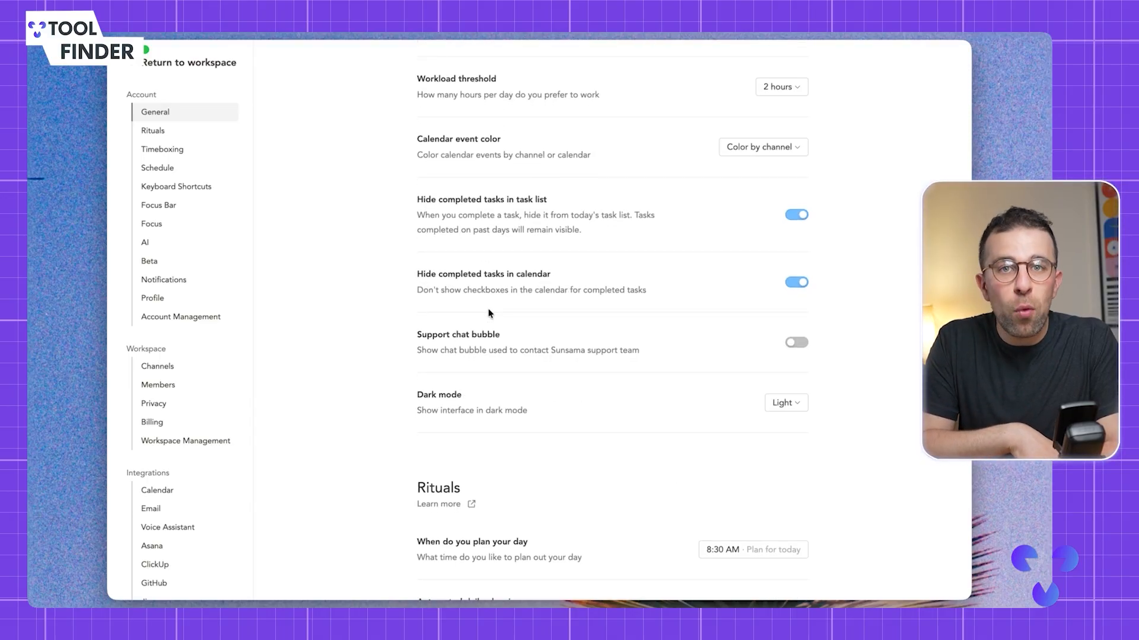
{"action": "scroll", "scroll_direction": "down", "scroll_amount": 3}
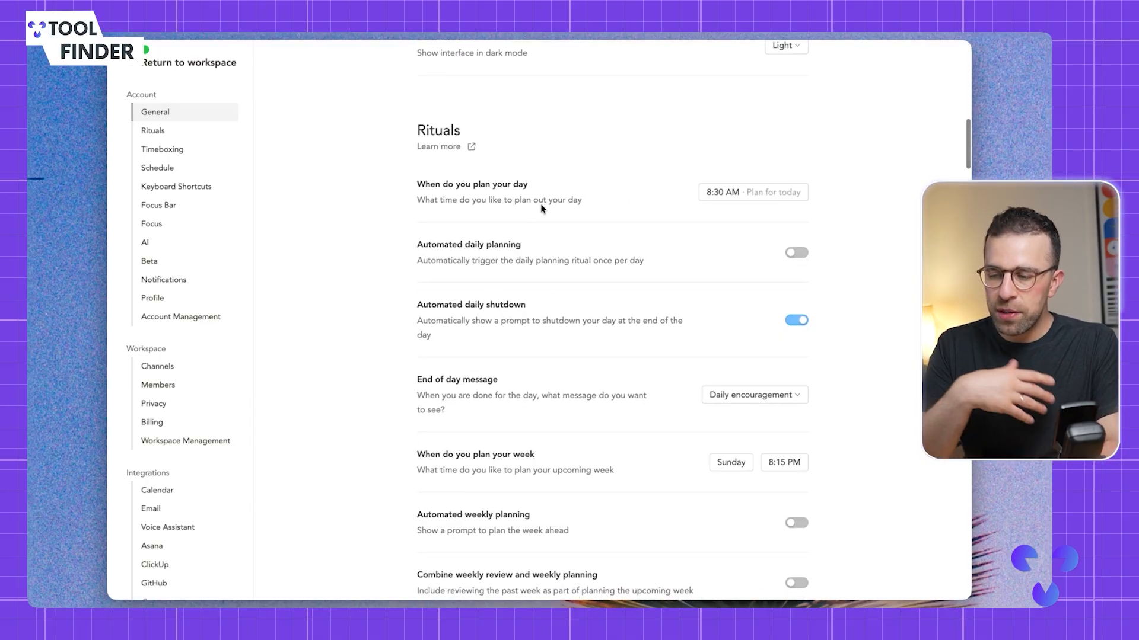
{"action": "scroll", "scroll_direction": "down", "scroll_amount": 3}
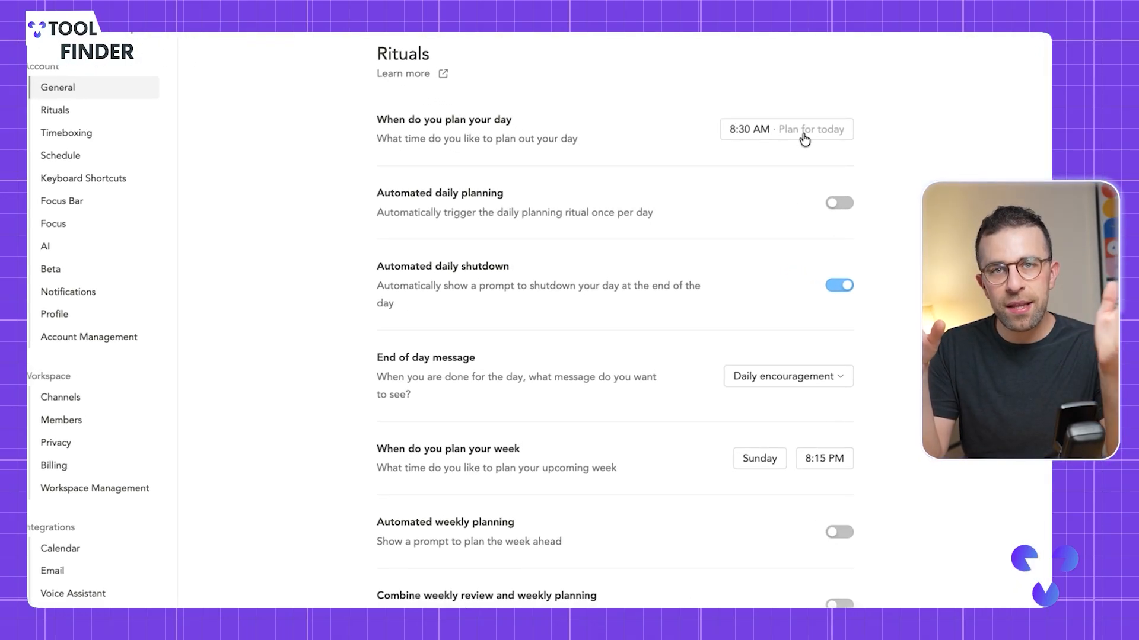
{"action": "left_click", "coordinate": [787, 376]}
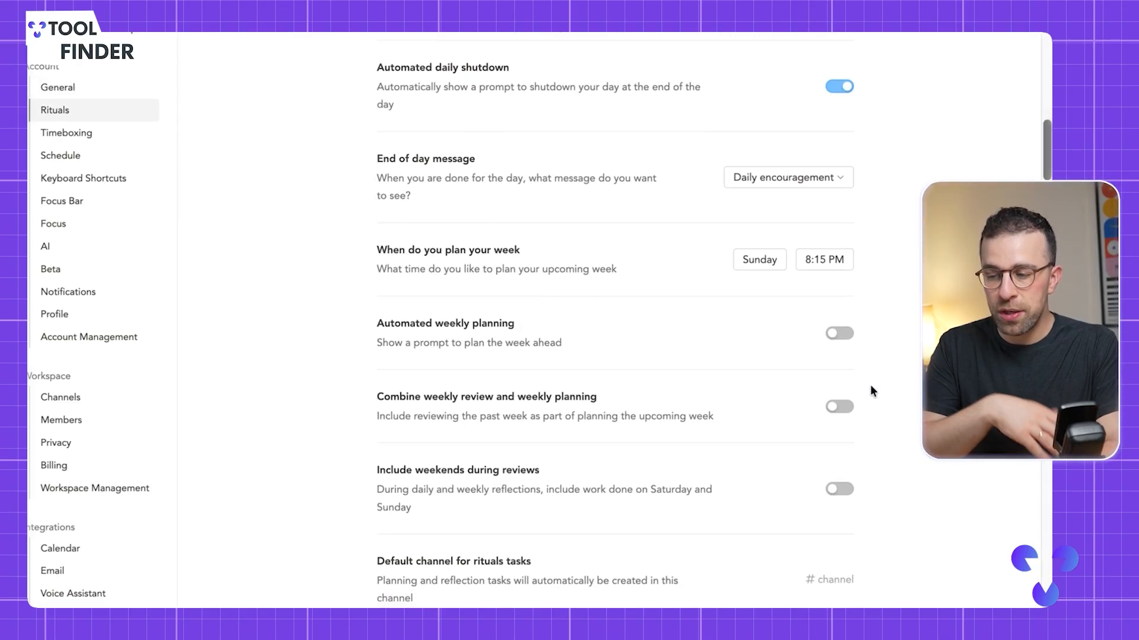
{"action": "scroll", "scroll_direction": "down", "scroll_amount": 3}
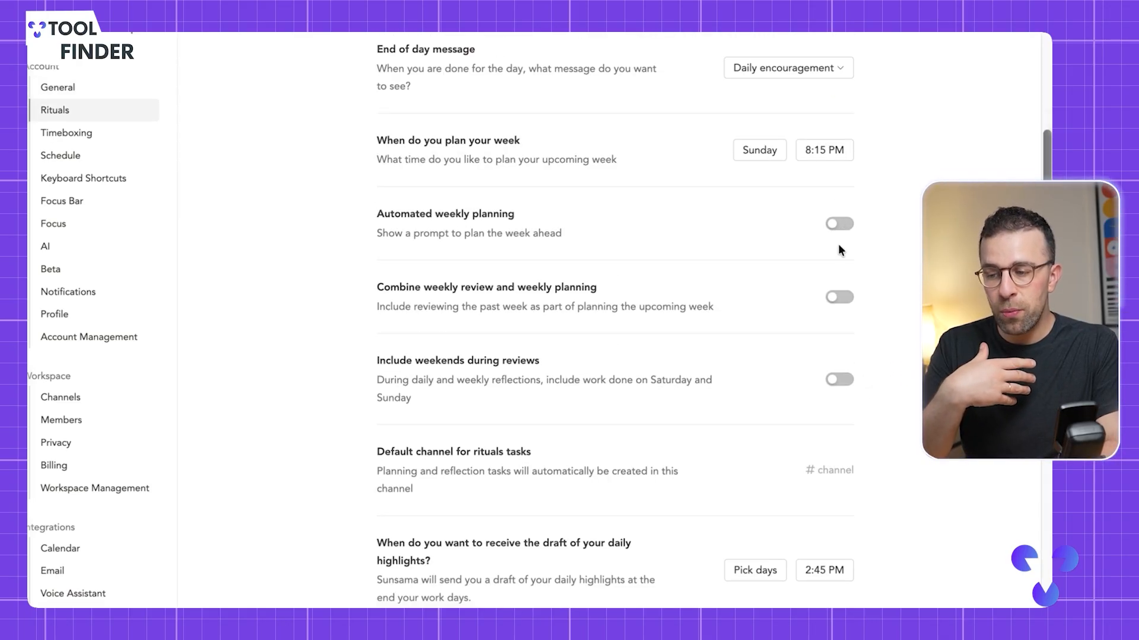
{"action": "scroll", "scroll_direction": "down", "scroll_amount": 3}
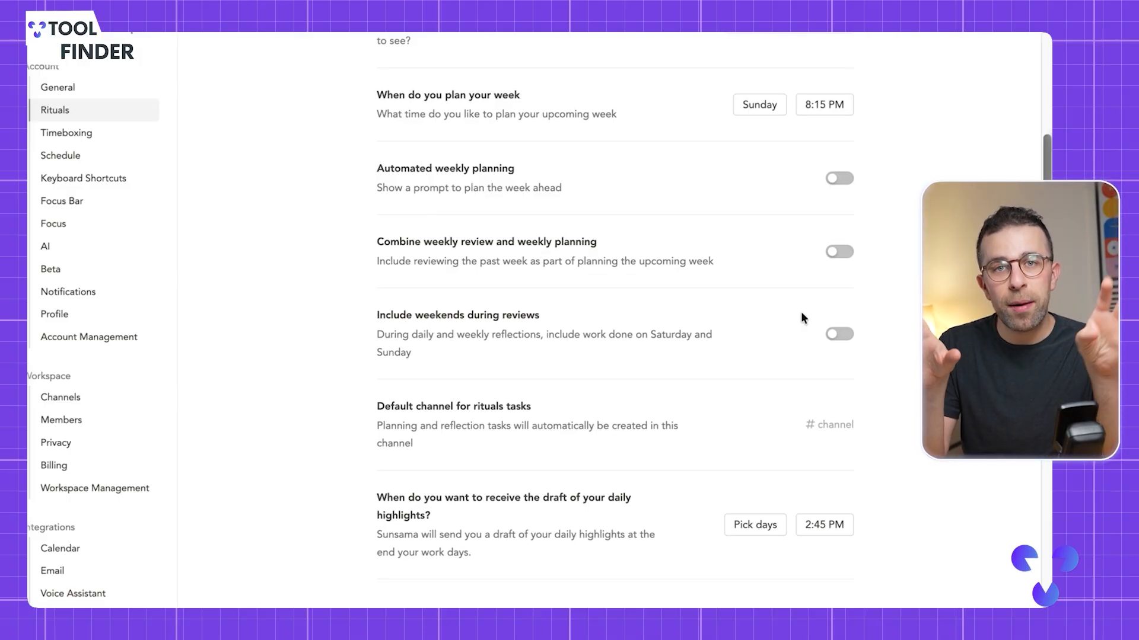
{"action": "scroll", "scroll_direction": "down", "scroll_amount": 3}
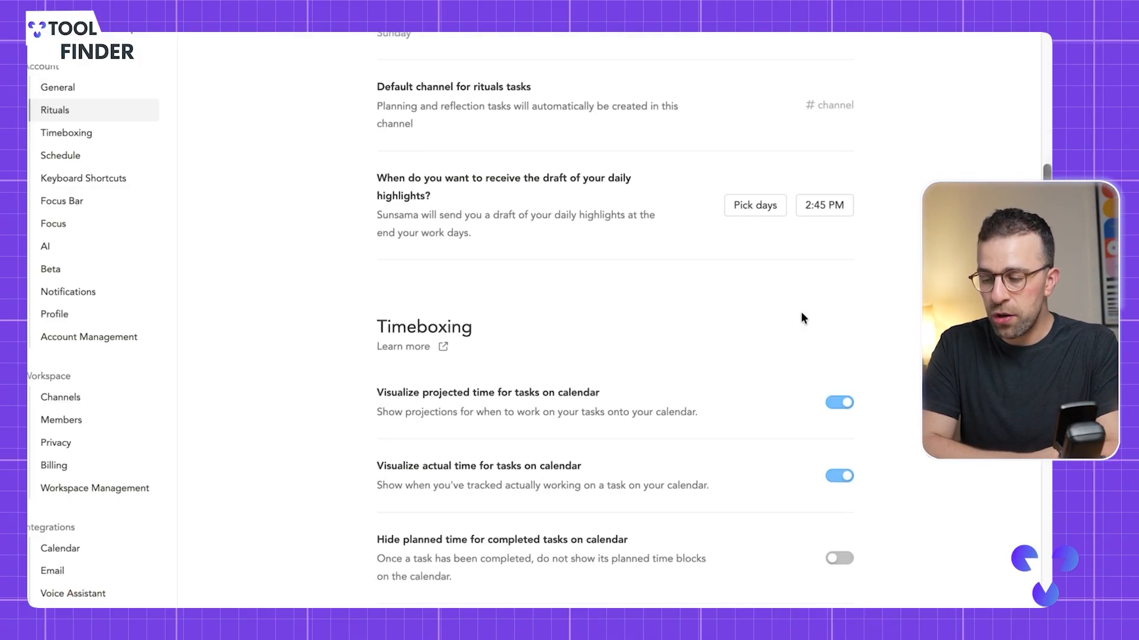
{"action": "left_click", "coordinate": [66, 132]}
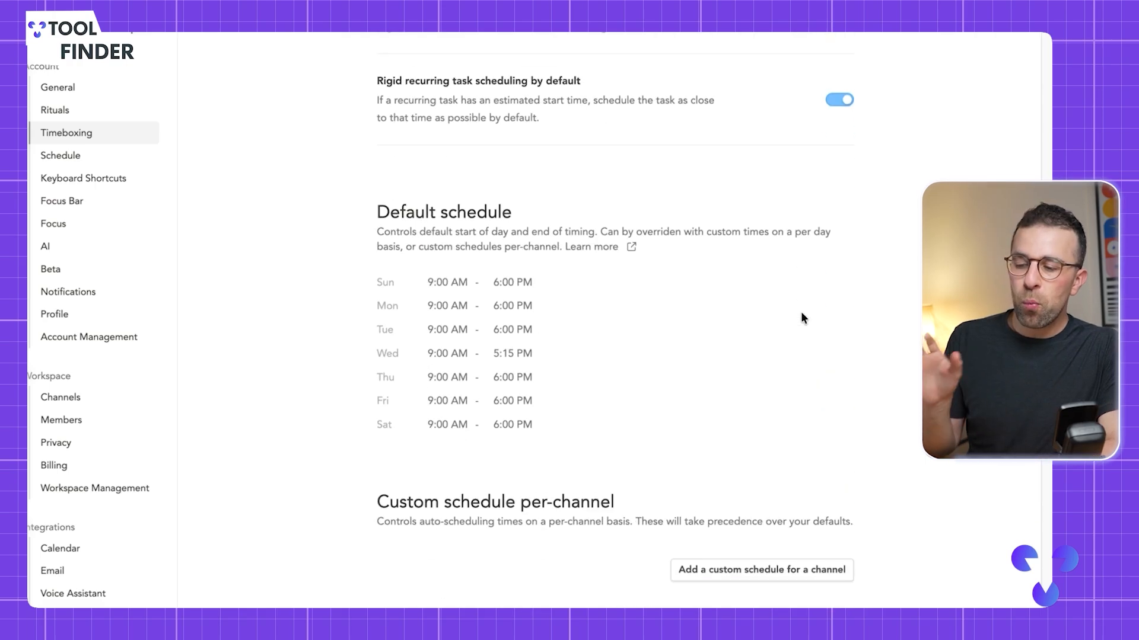
{"action": "scroll", "scroll_direction": "down", "scroll_amount": 3}
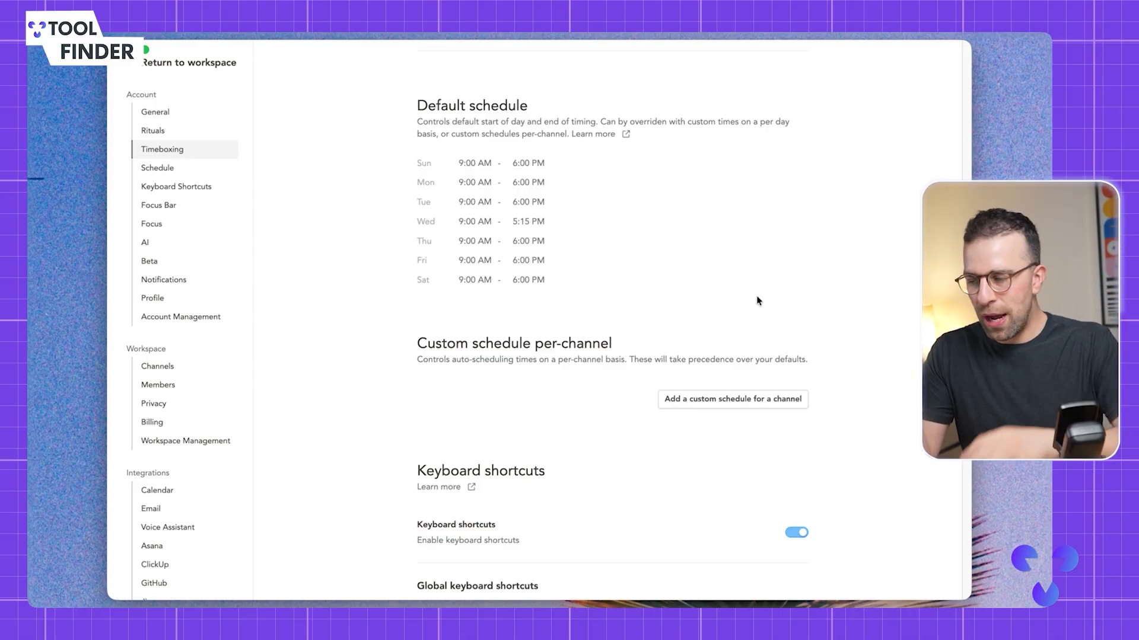
Step: Glance at AI settings, then open Integrations > Calendar listing the connected calendars
{"action": "left_click", "coordinate": [145, 242]}
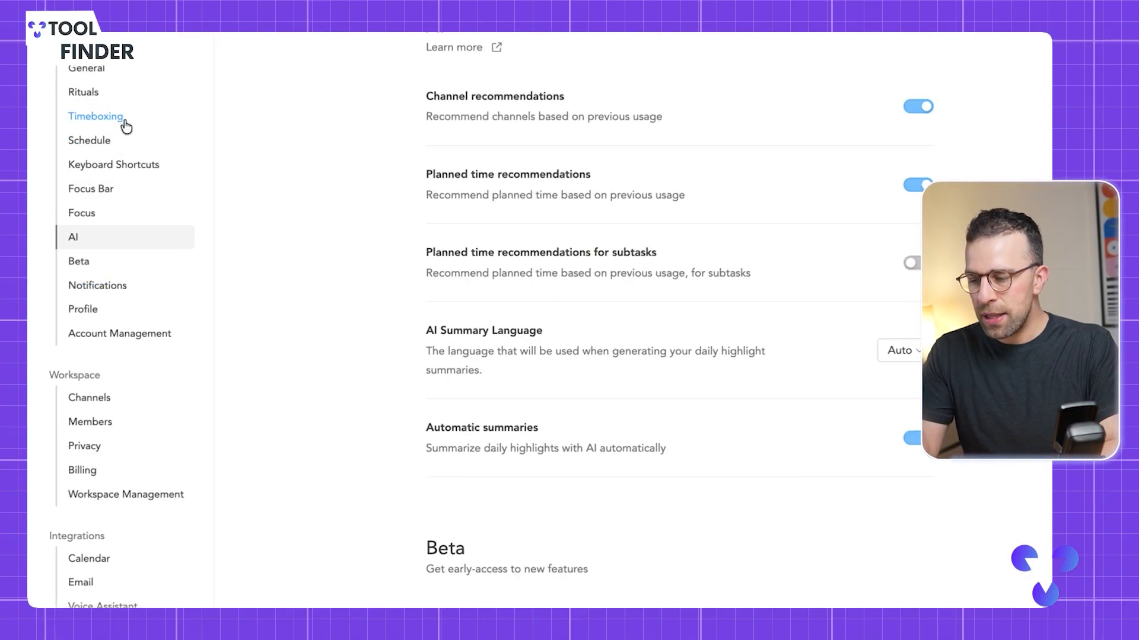
{"action": "mouse_move", "coordinate": [89, 140]}
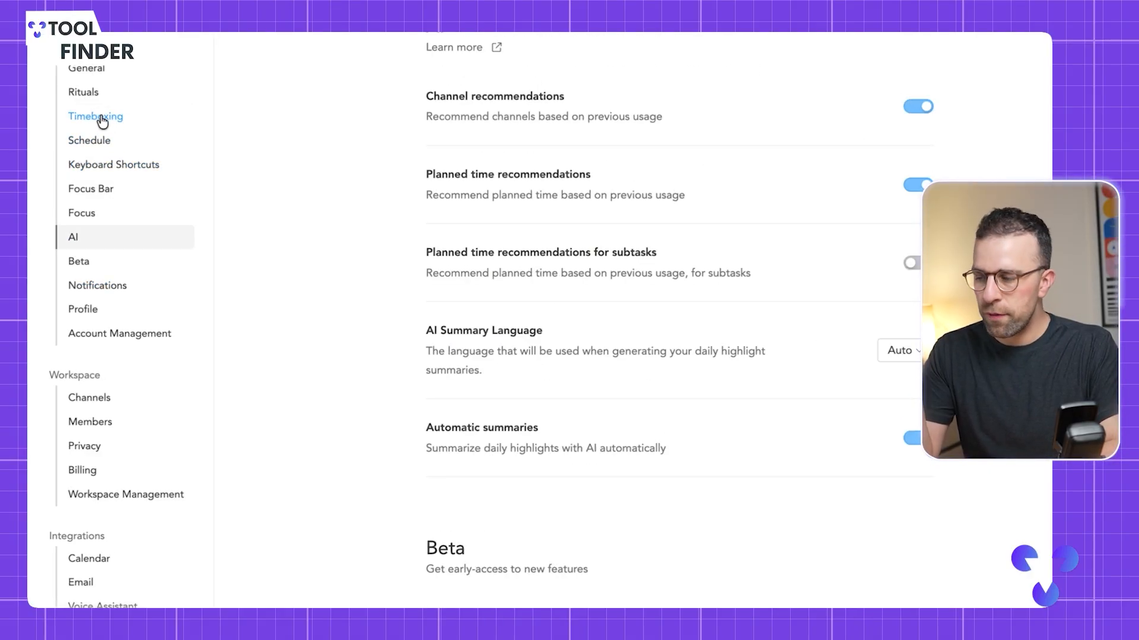
{"action": "left_click", "coordinate": [81, 213]}
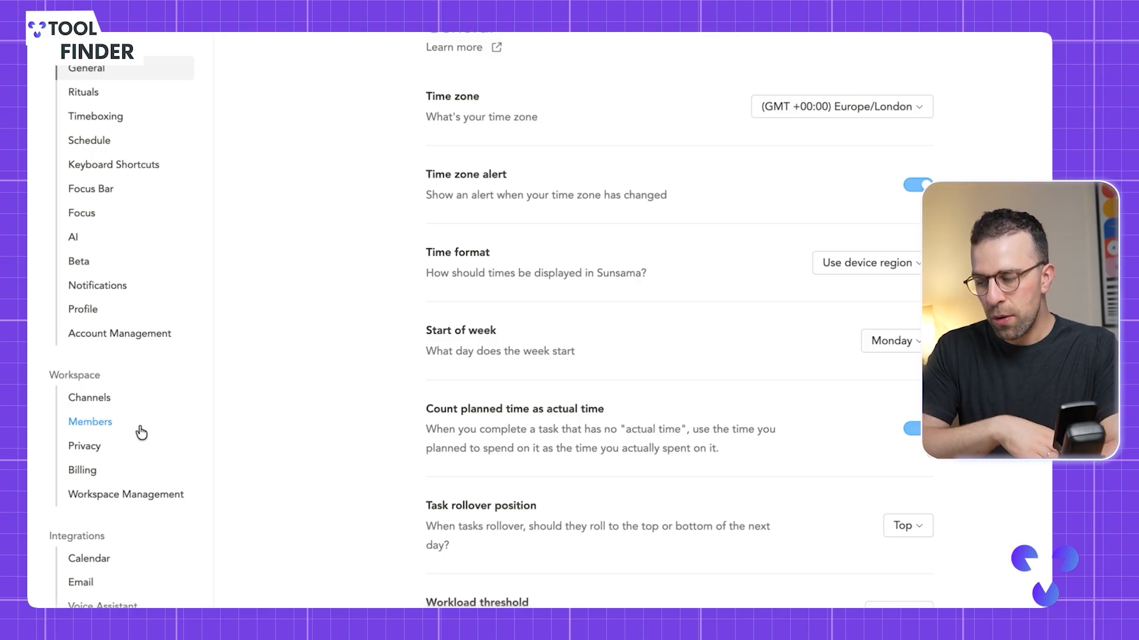
{"action": "scroll", "scroll_direction": "down", "scroll_amount": 3}
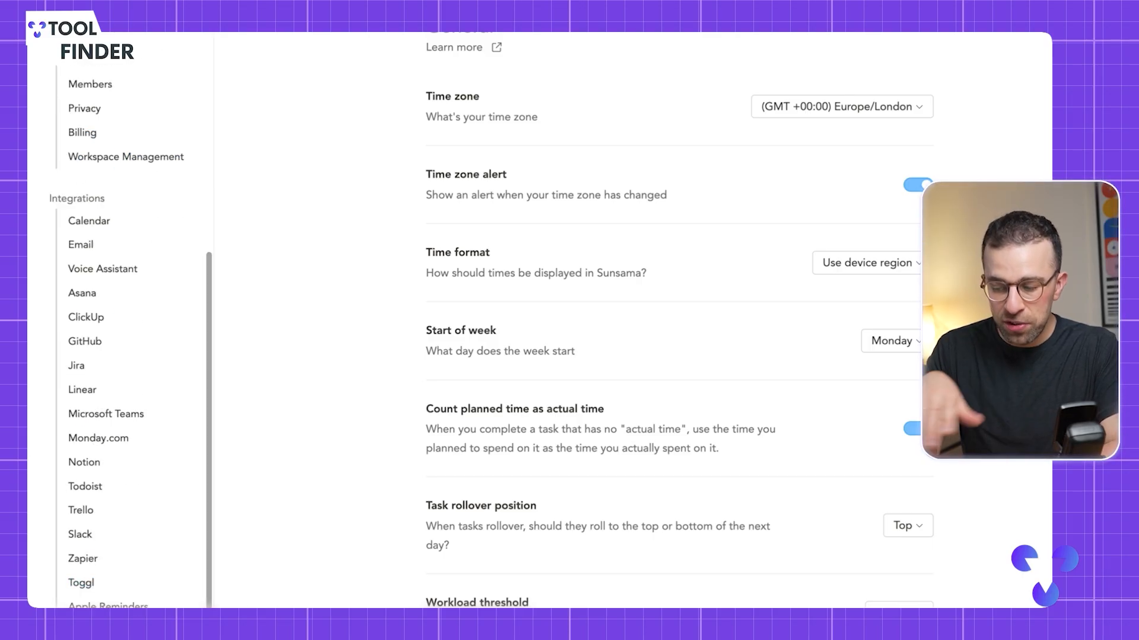
{"action": "left_click", "coordinate": [88, 221]}
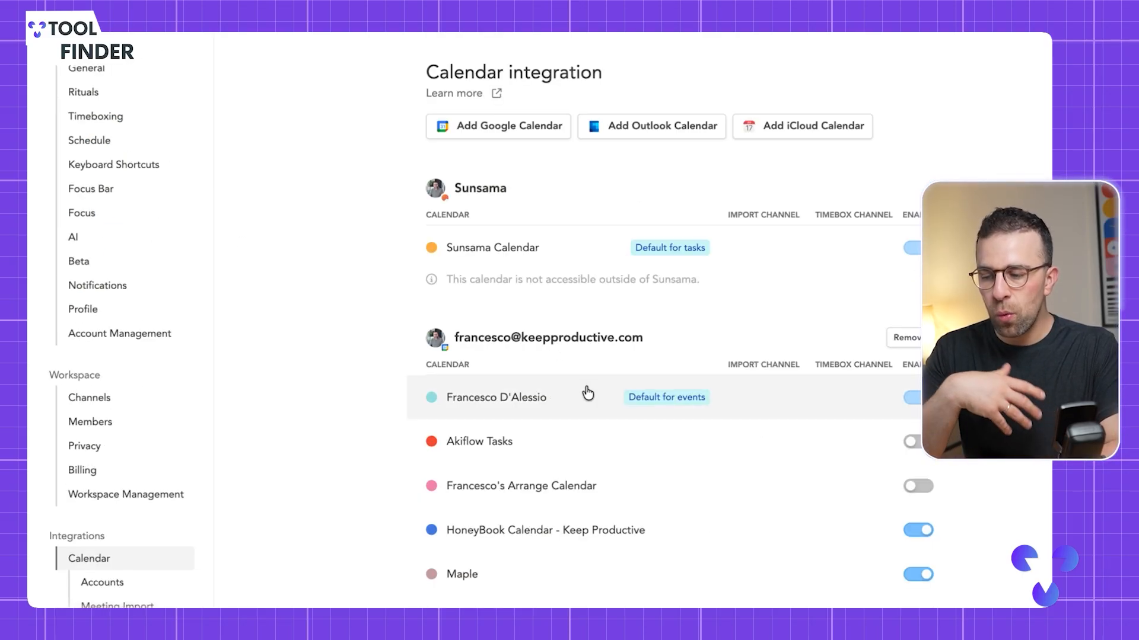